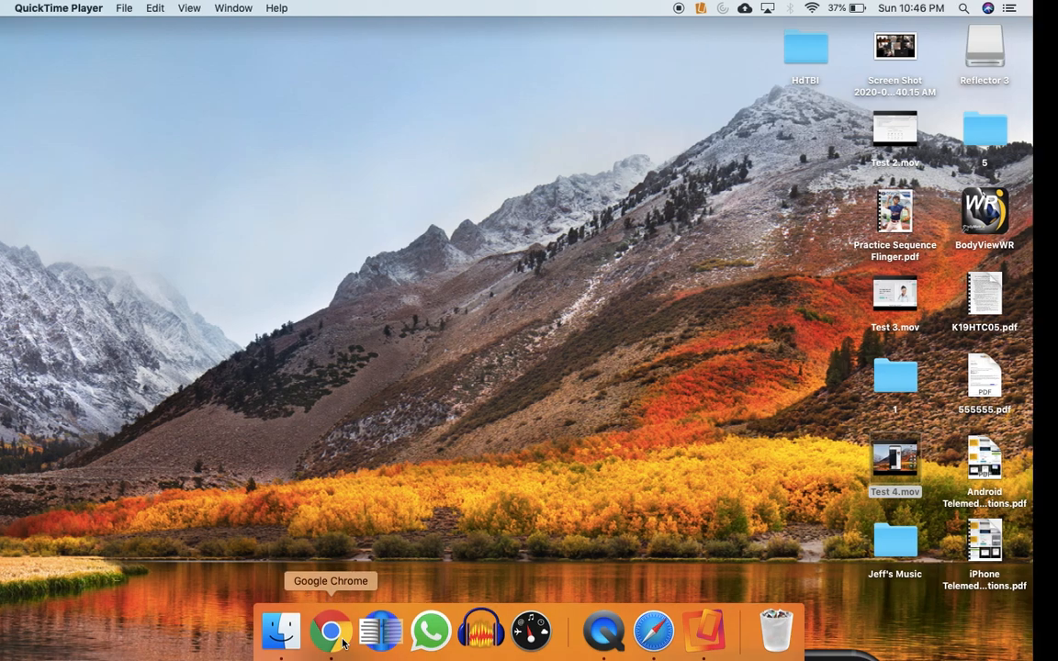
# Launch Safari from the Dock and load the doxy.me telemedicine home page
pyautogui.click(330, 631)
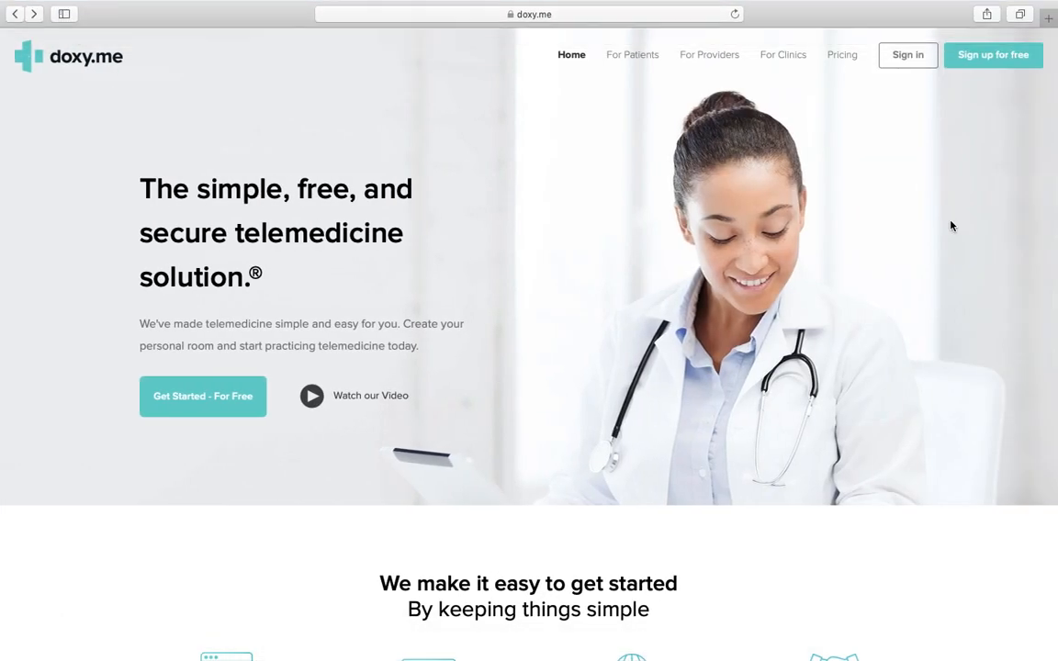
pyautogui.moveTo(641, 11)
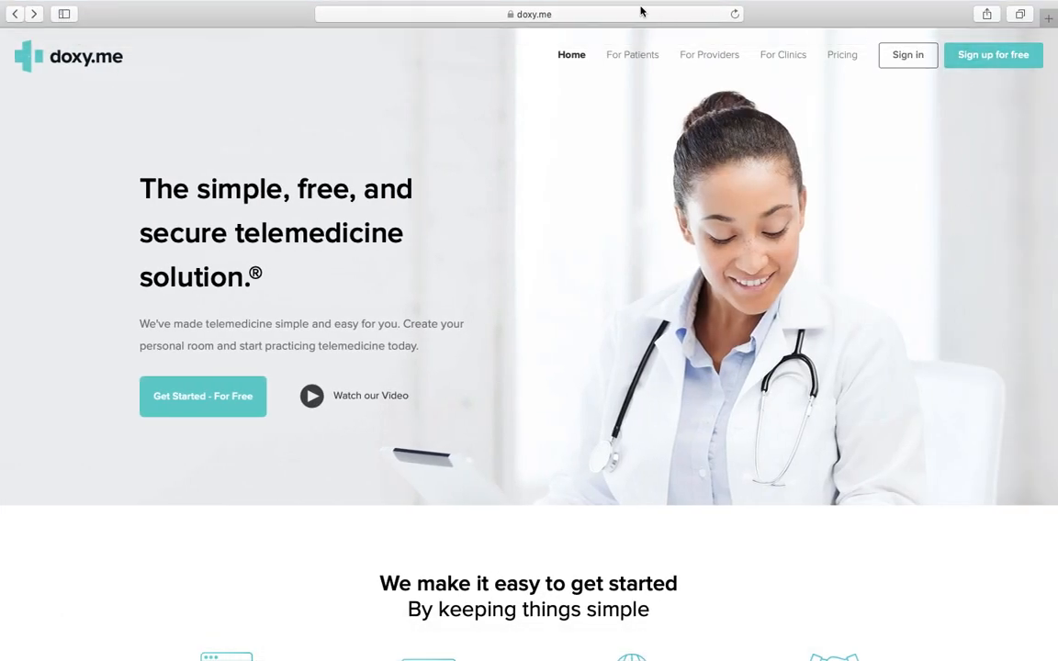
# Reveal the doxy.me sign-up choice between Provider and Patient
pyautogui.click(529, 13)
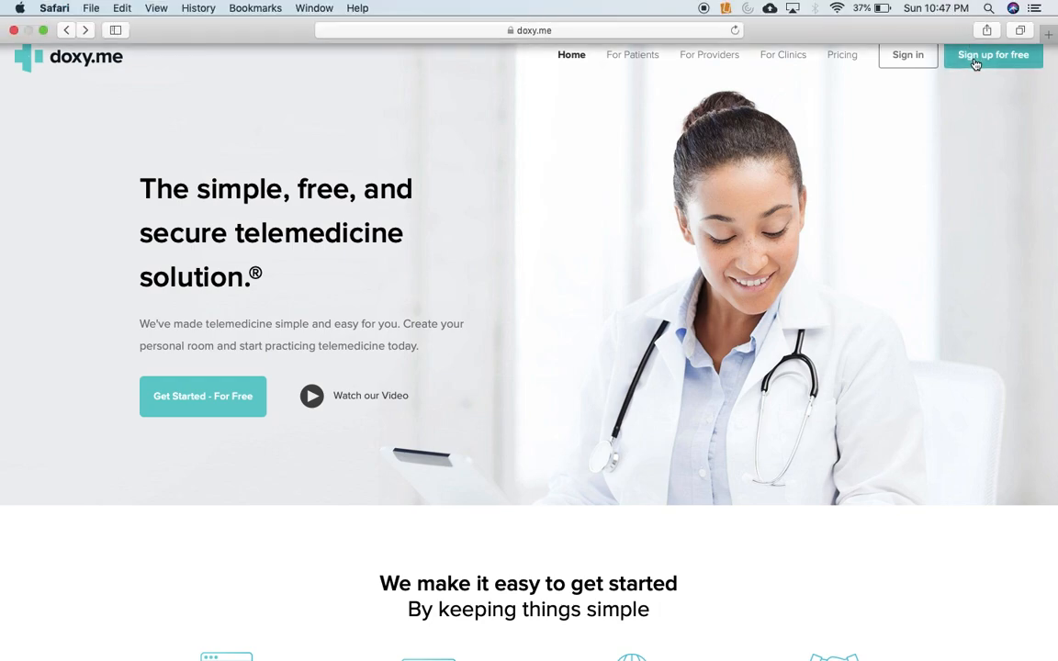
pyautogui.click(993, 54)
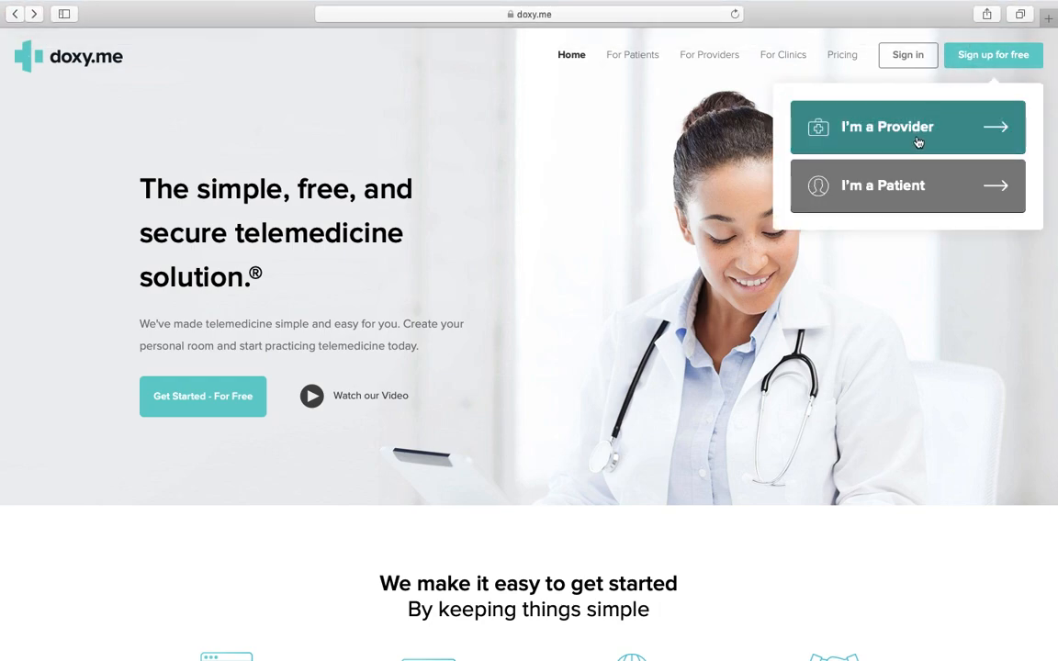
# Begin a provider sign-up, stepping through title and name fields and entering room name 'Dr Sm'
pyautogui.click(886, 127)
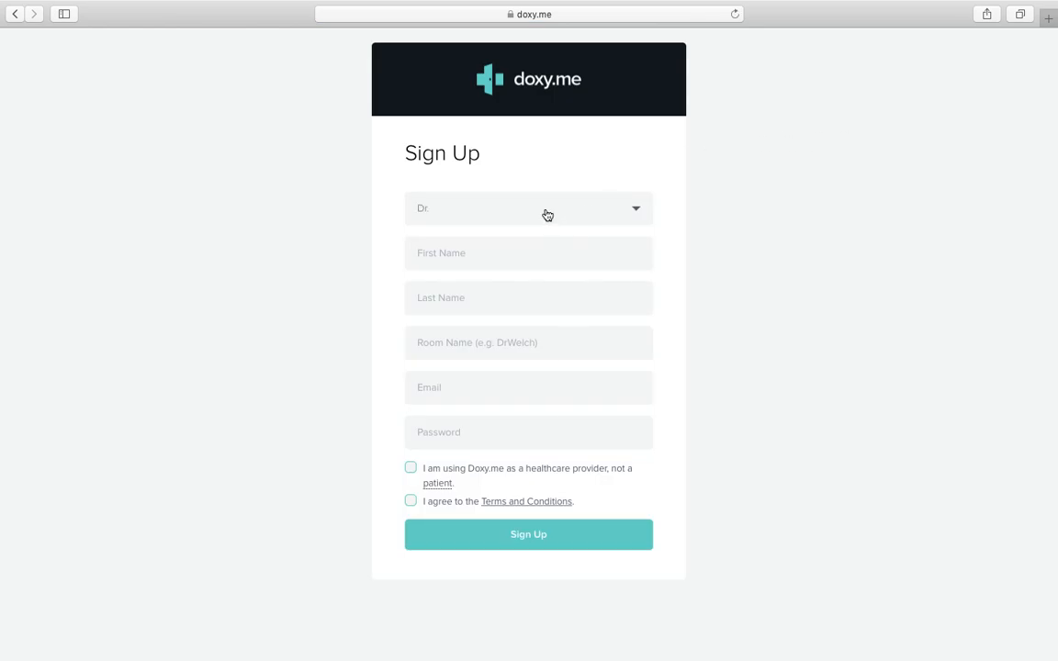
pyautogui.click(529, 208)
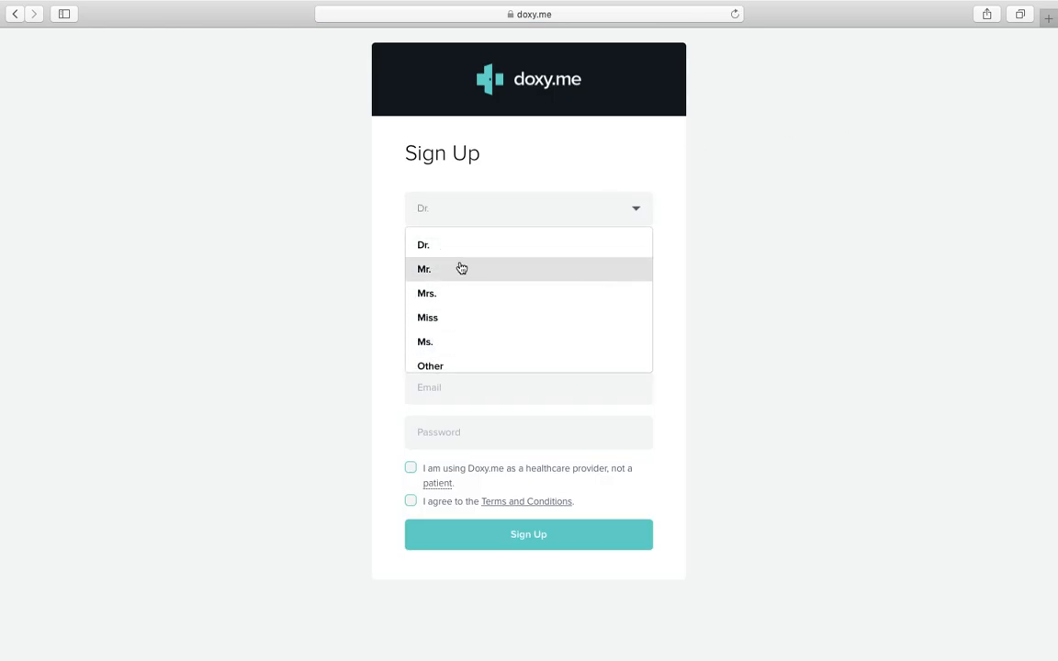
pyautogui.moveTo(772, 302)
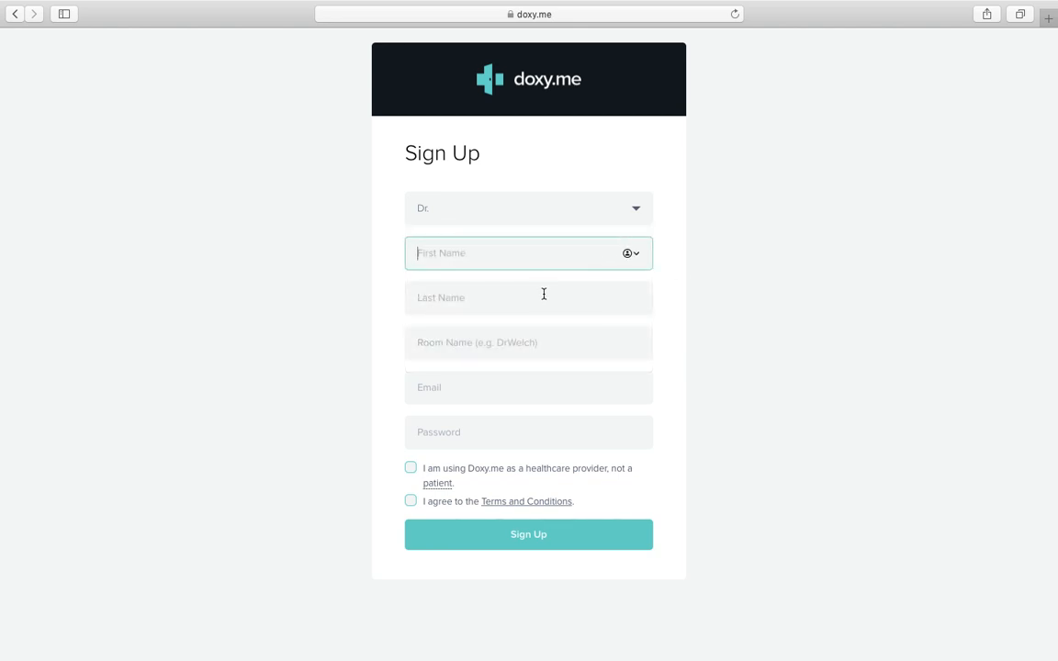
pyautogui.click(528, 298)
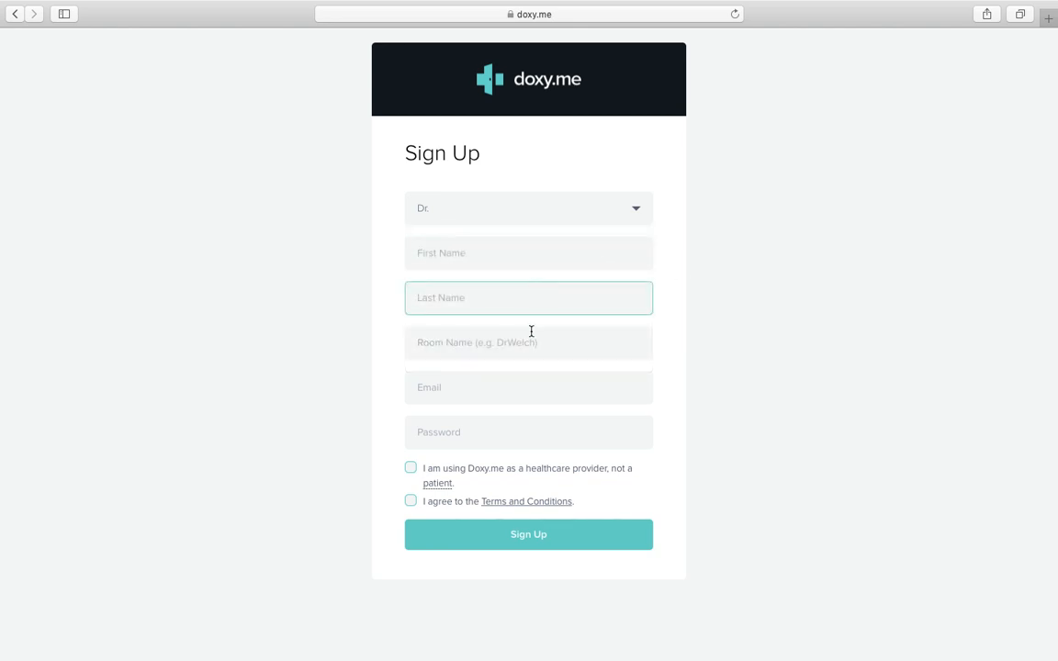
pyautogui.click(528, 342)
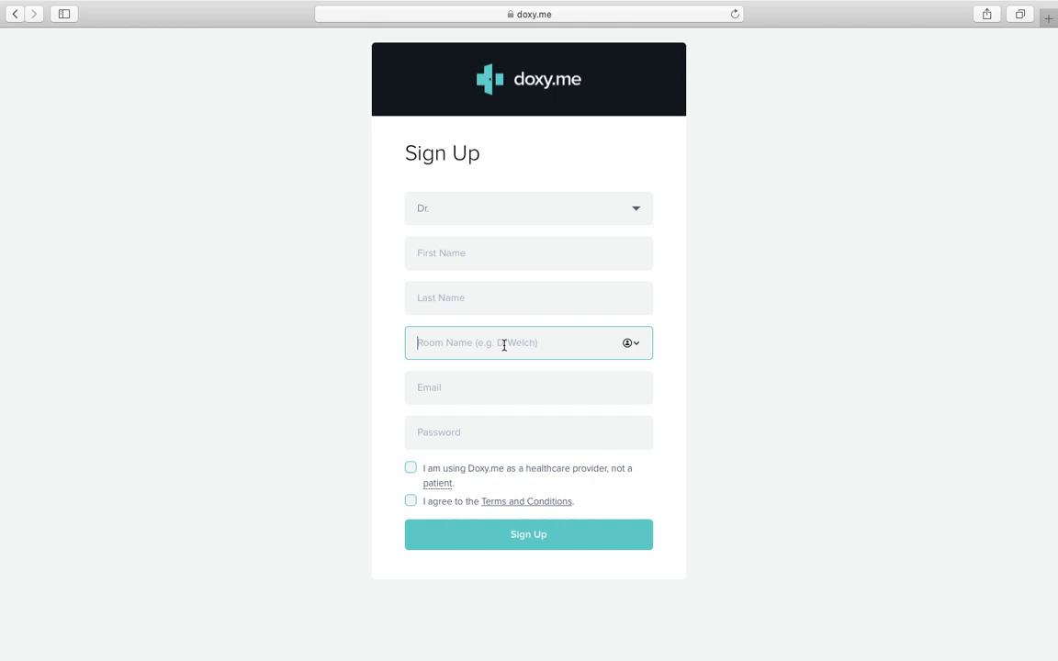
pyautogui.write('Dr Sm')
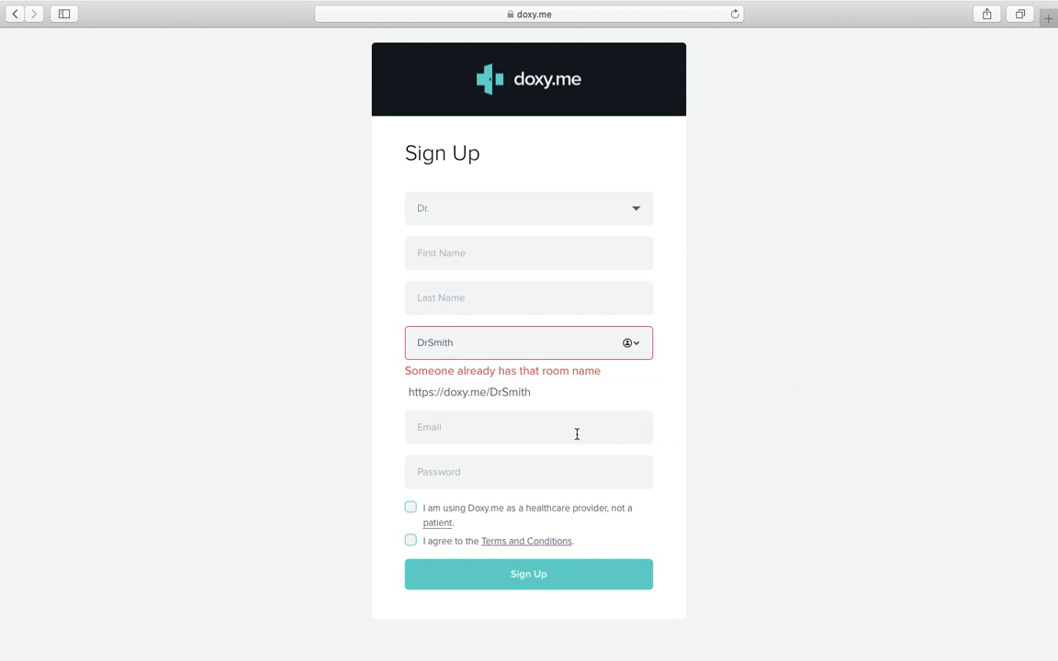
# Move through the email and password fields of the provider sign-up form
pyautogui.click(528, 427)
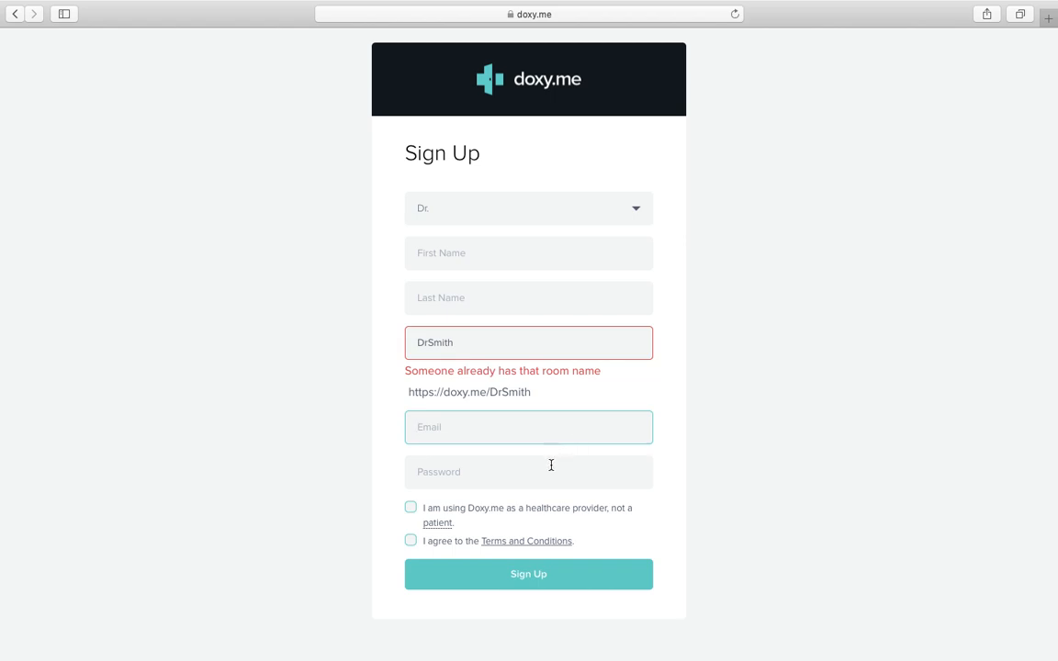
pyautogui.click(528, 471)
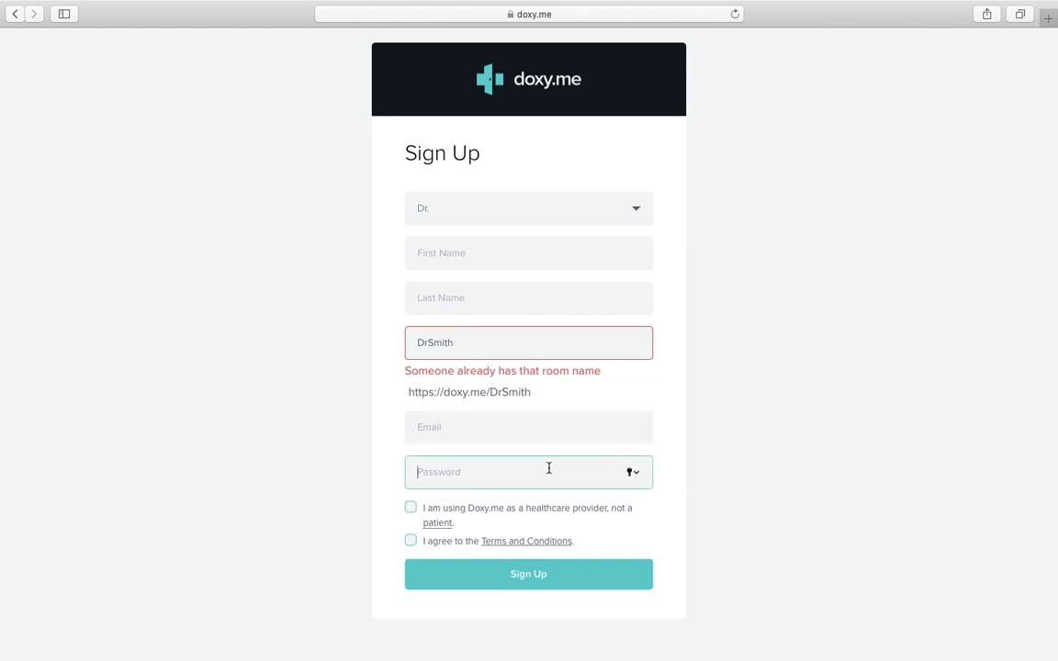
pyautogui.click(411, 507)
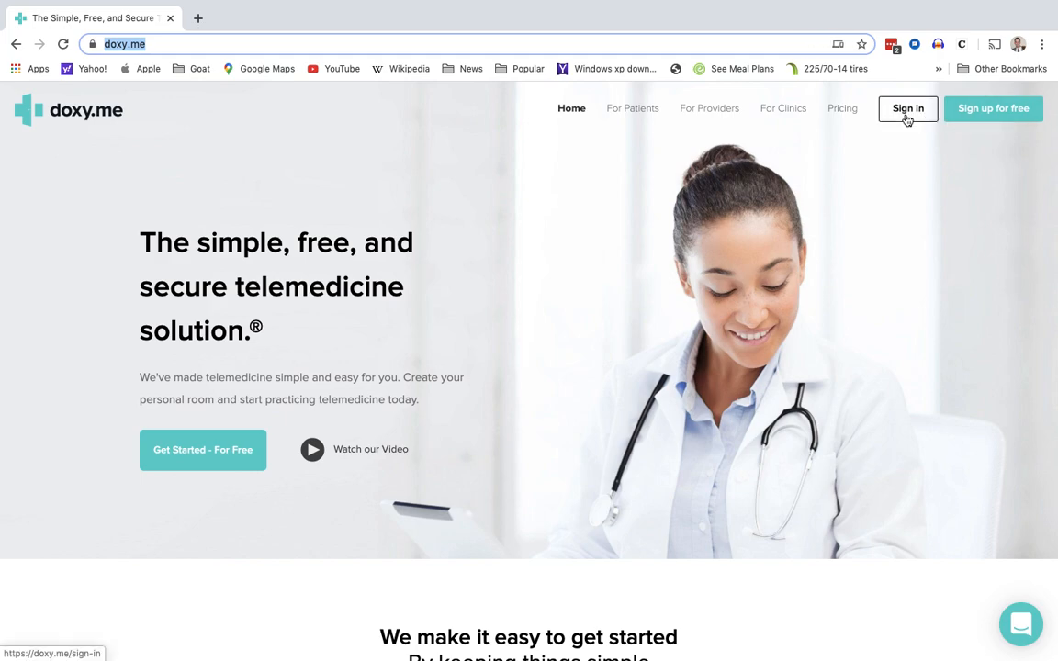
# Sign in to doxy.me and reach the provider dashboard with the waiting-room link
pyautogui.click(907, 109)
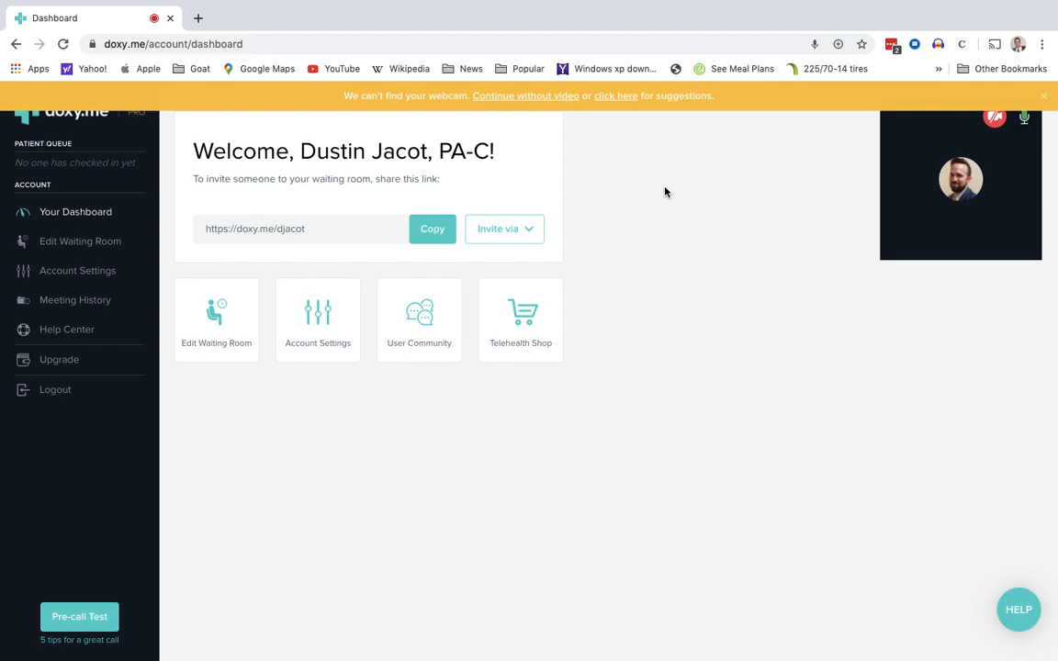
# Dismiss the missing-webcam warning banner on the provider dashboard
pyautogui.click(1044, 96)
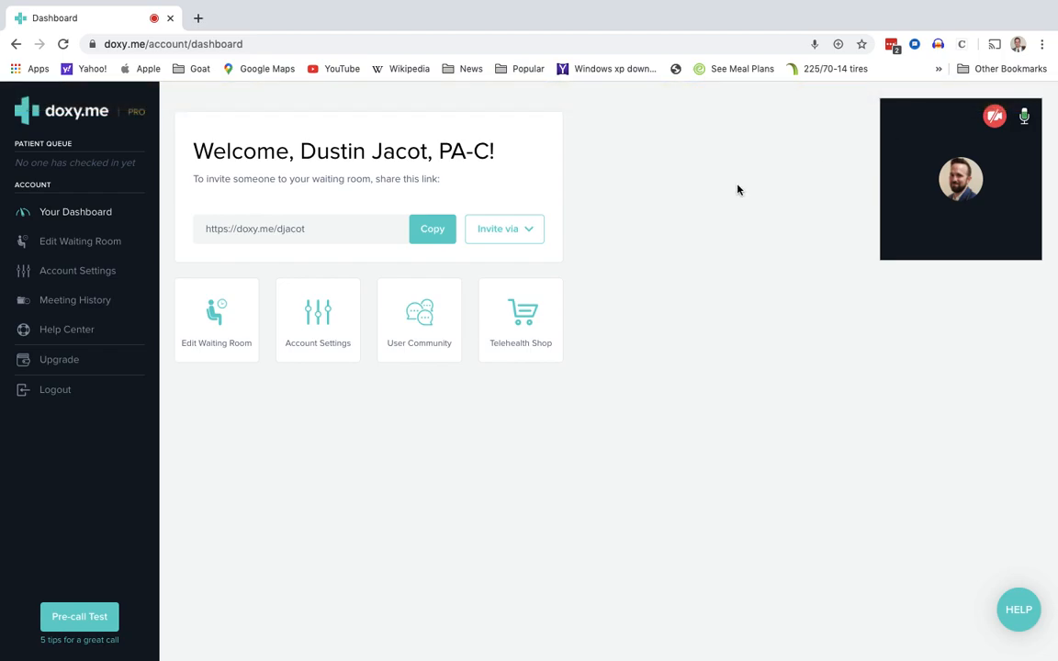
pyautogui.moveTo(410, 144)
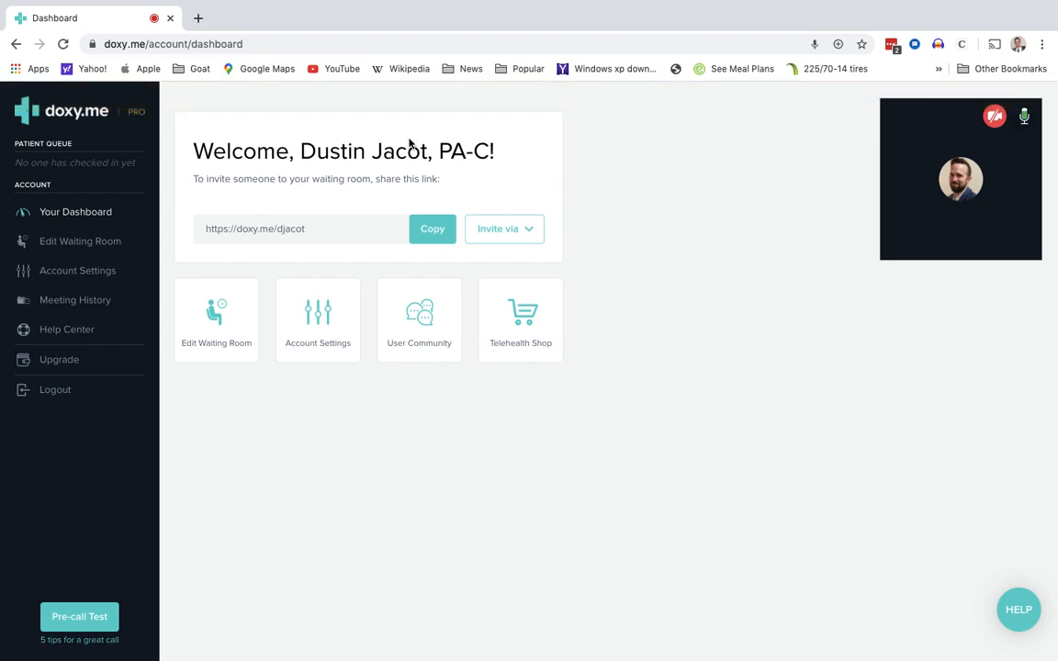
pyautogui.moveTo(99, 241)
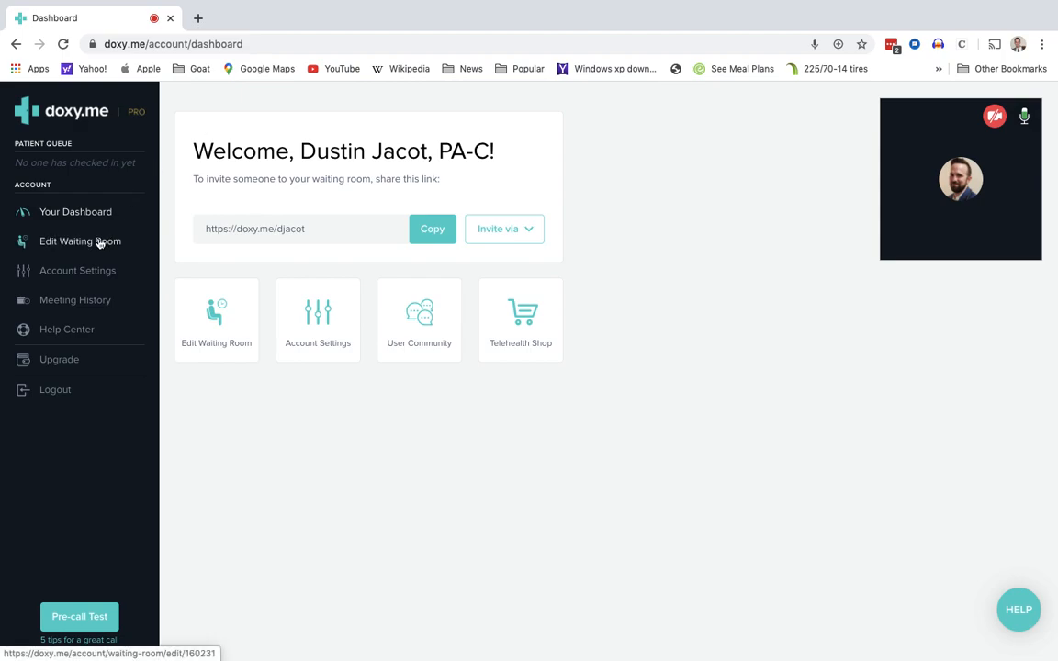
pyautogui.moveTo(80, 240)
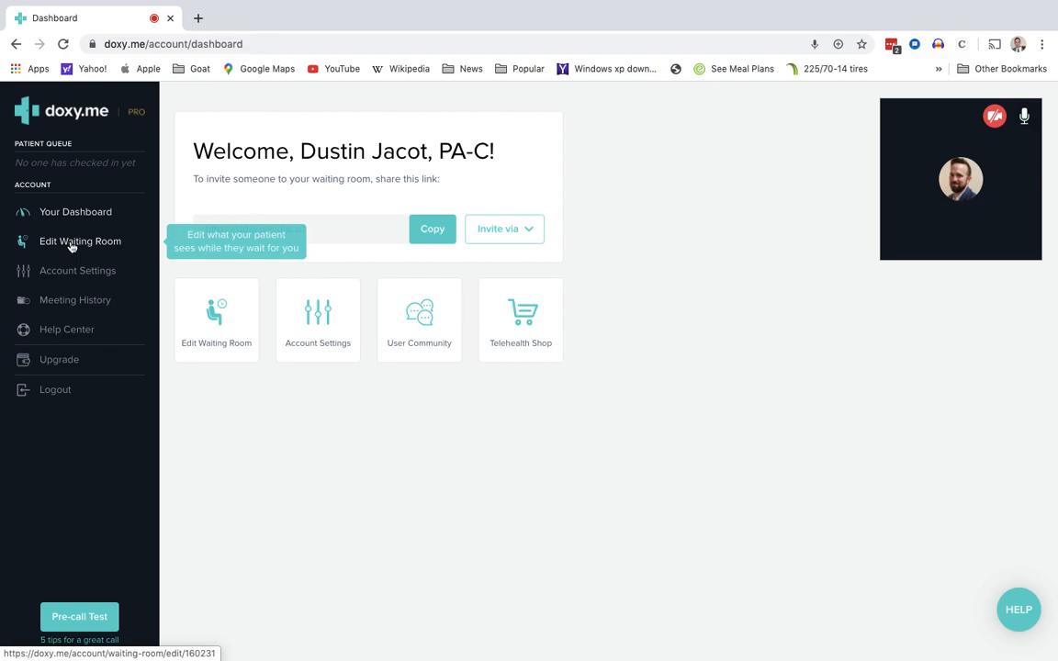
# Open the waiting room editor and review its welcome message and video-call tips
pyautogui.click(80, 241)
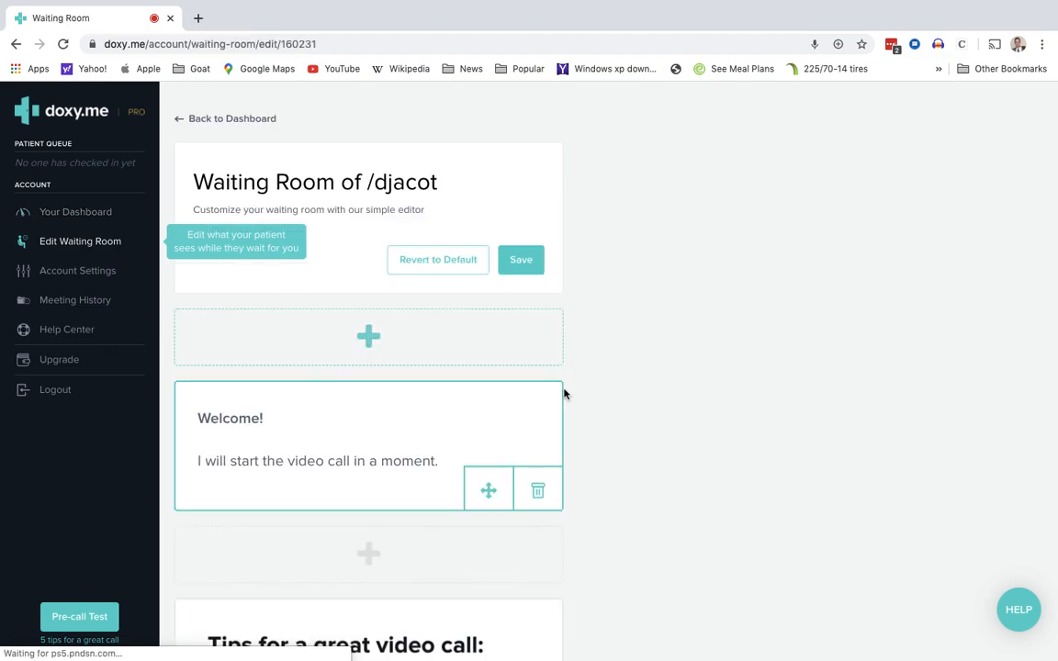
pyautogui.moveTo(352, 376)
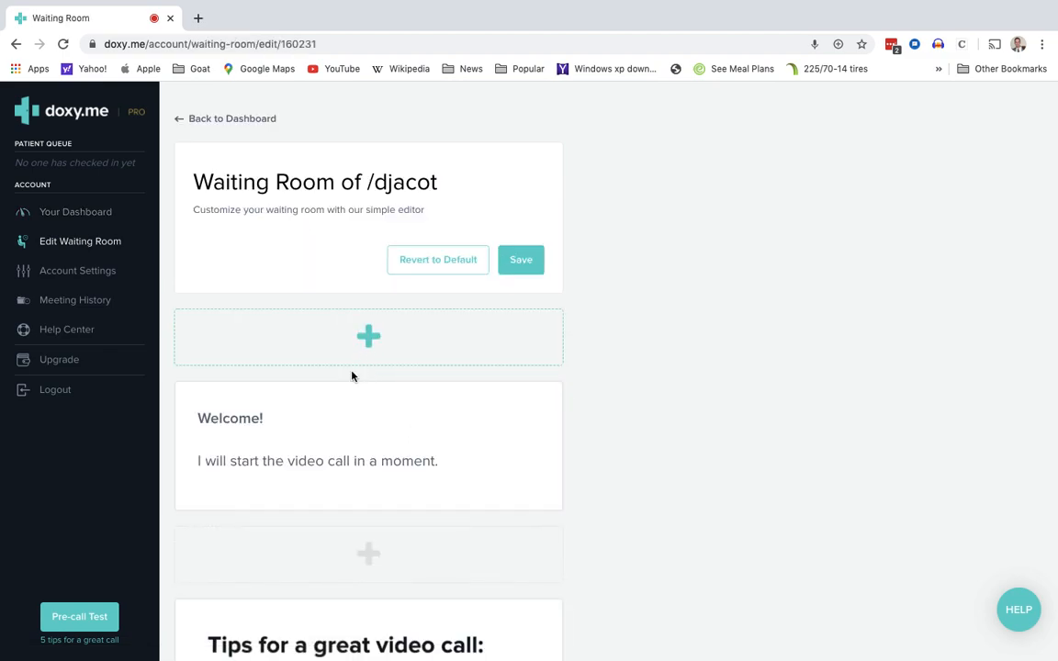
pyautogui.moveTo(368, 337)
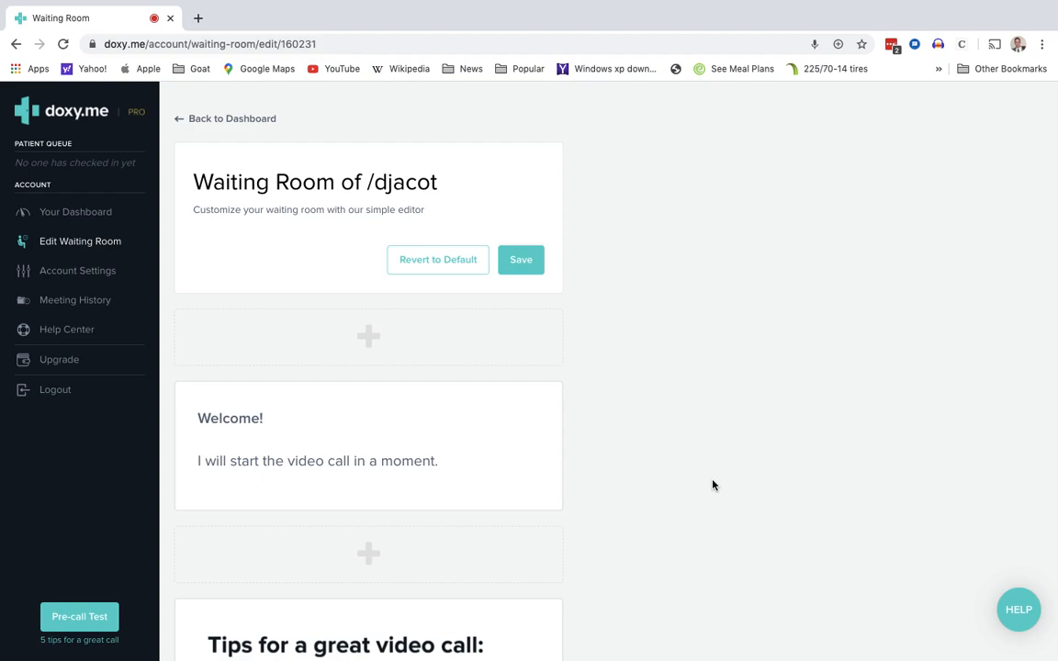
pyautogui.scroll(-3)
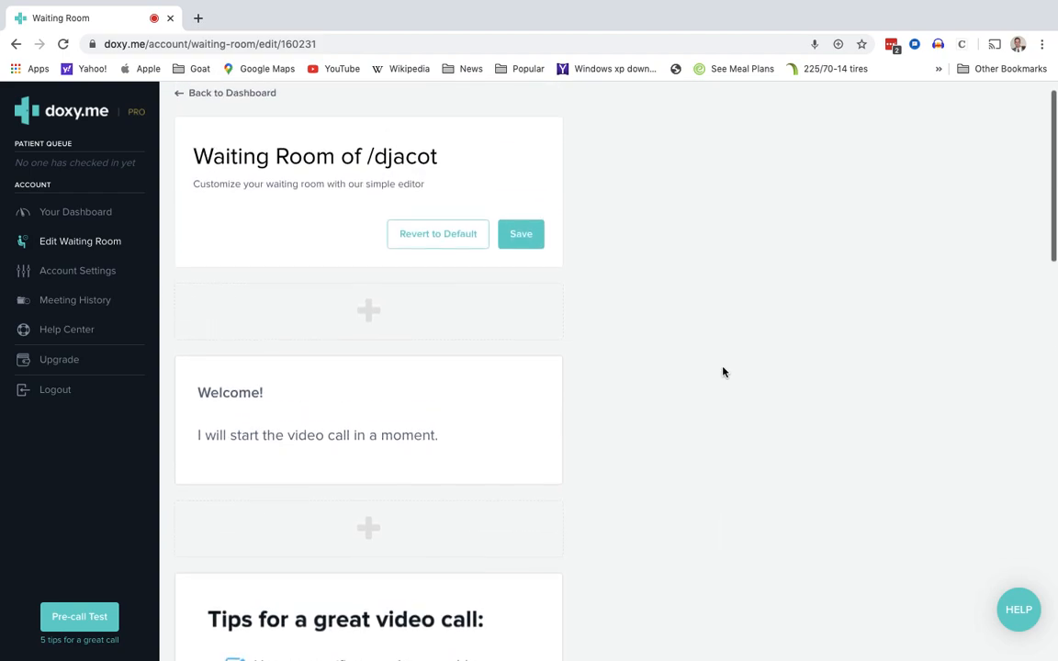
pyautogui.scroll(-3)
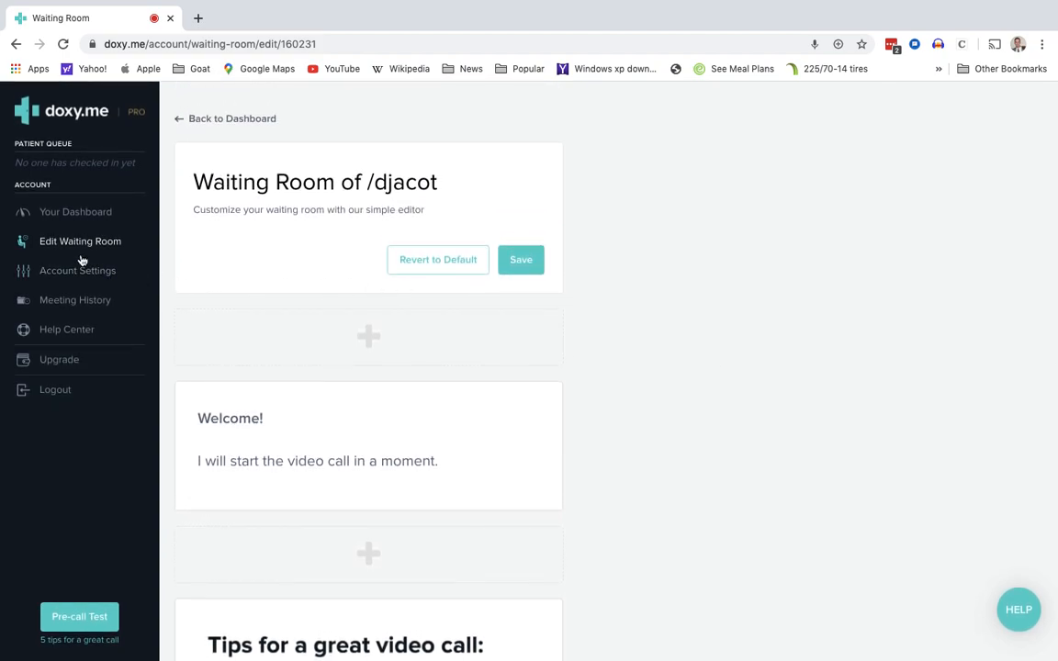
pyautogui.moveTo(77, 270)
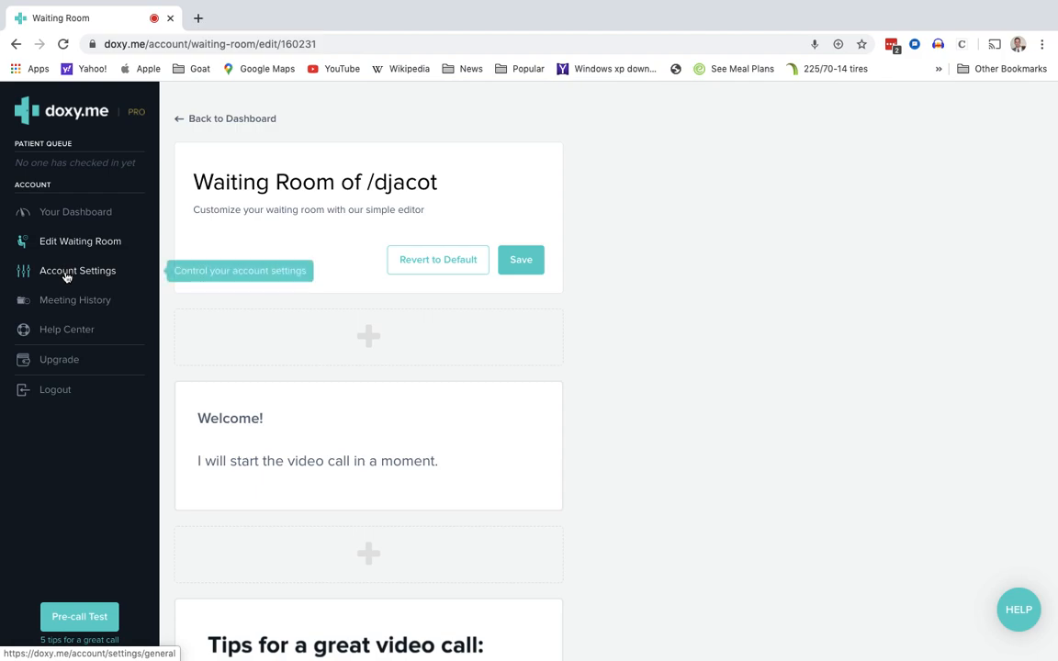
# Open the Account Settings overview from the sidebar
pyautogui.click(77, 270)
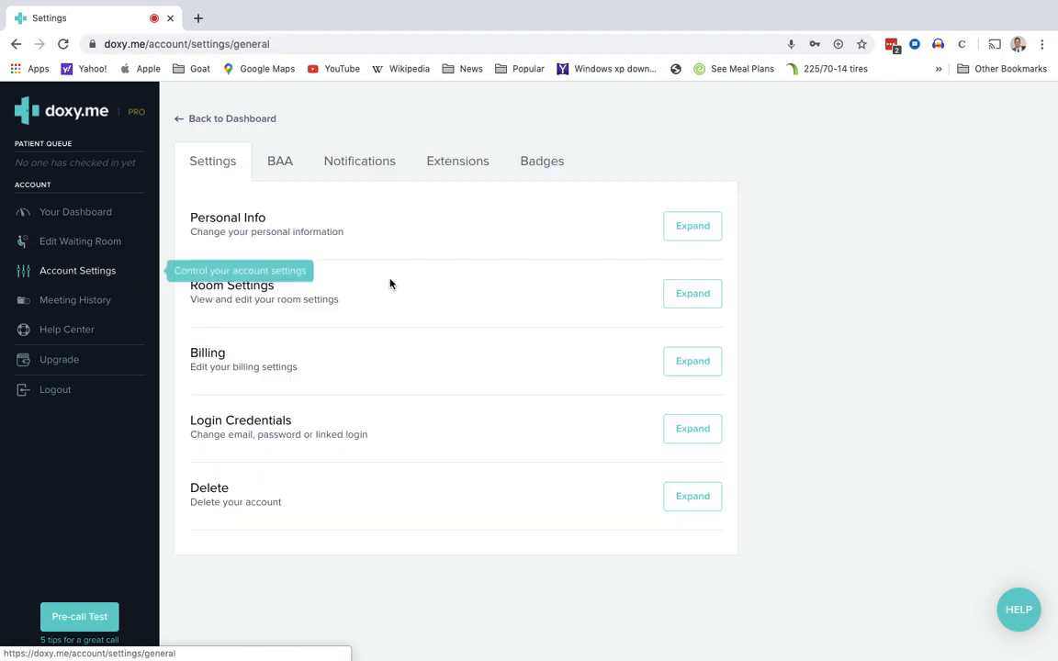
pyautogui.moveTo(751, 177)
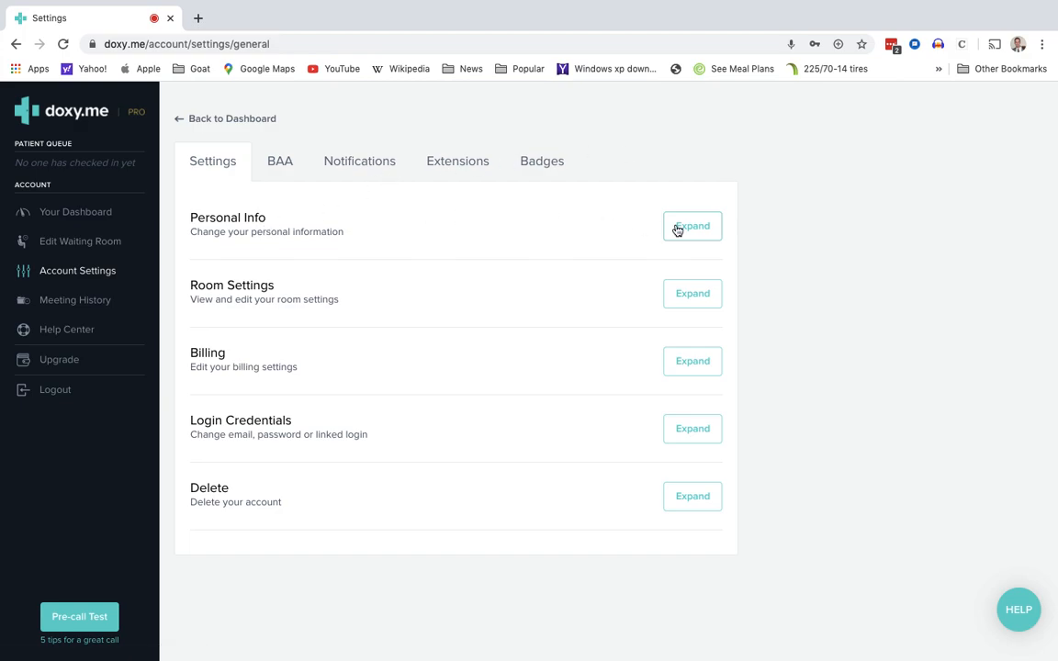
pyautogui.moveTo(681, 227)
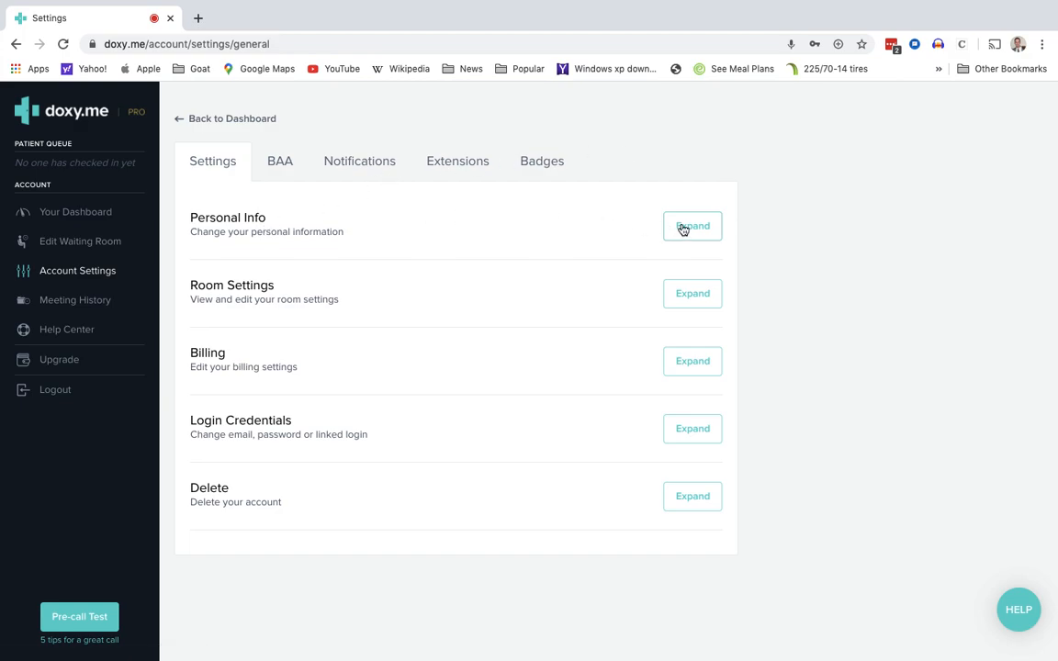
pyautogui.moveTo(451, 256)
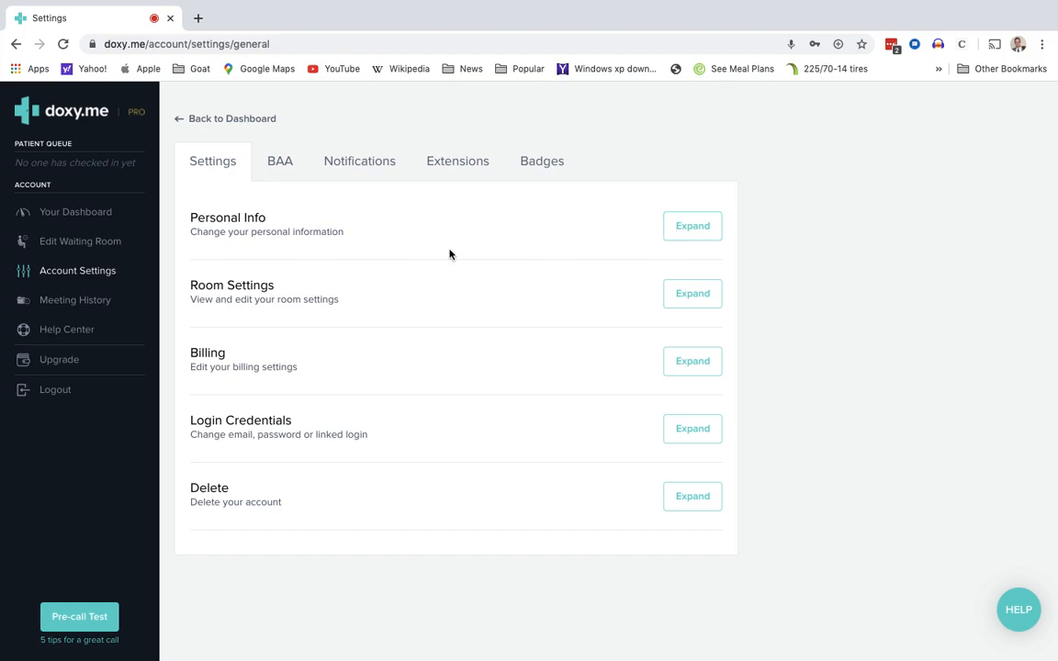
pyautogui.moveTo(372, 359)
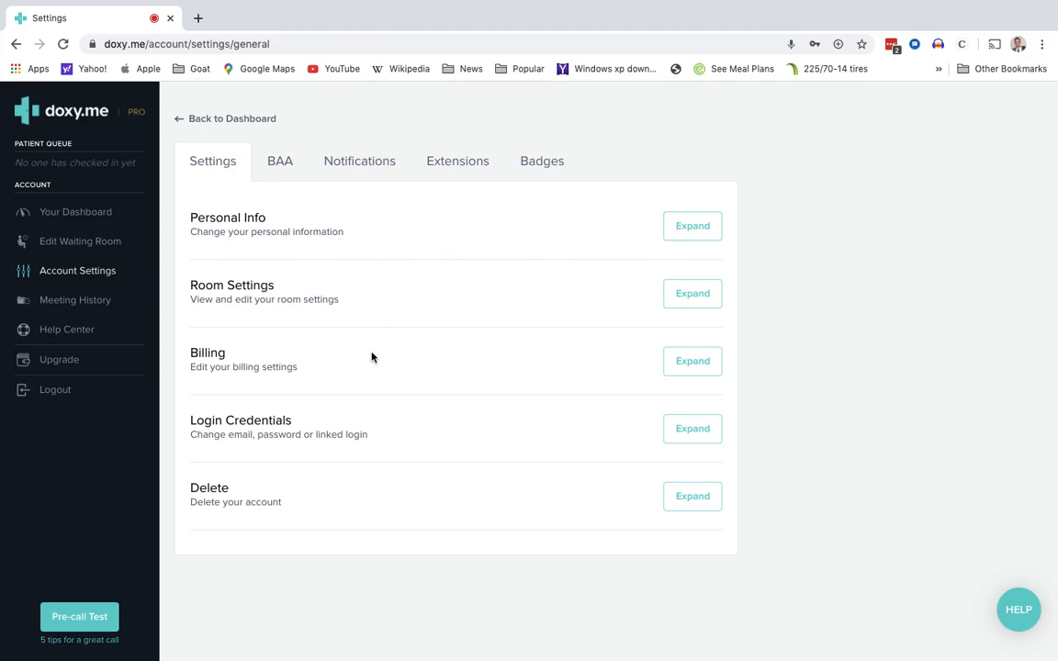
# Browse the BAA, Notifications, Extensions and Badges settings sections in turn
pyautogui.click(280, 160)
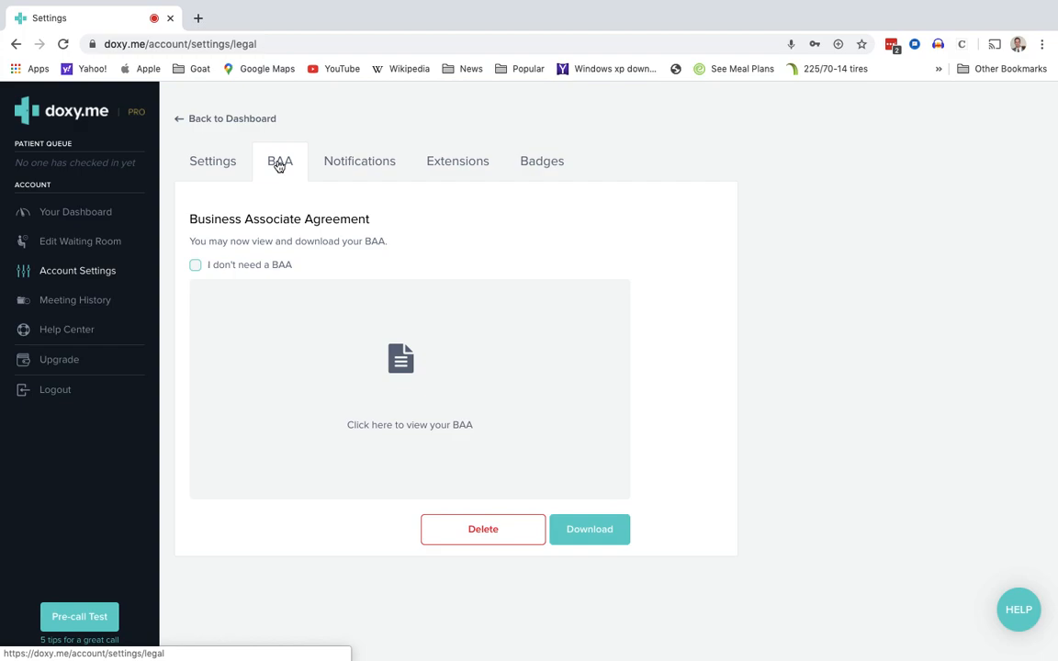
pyautogui.moveTo(373, 178)
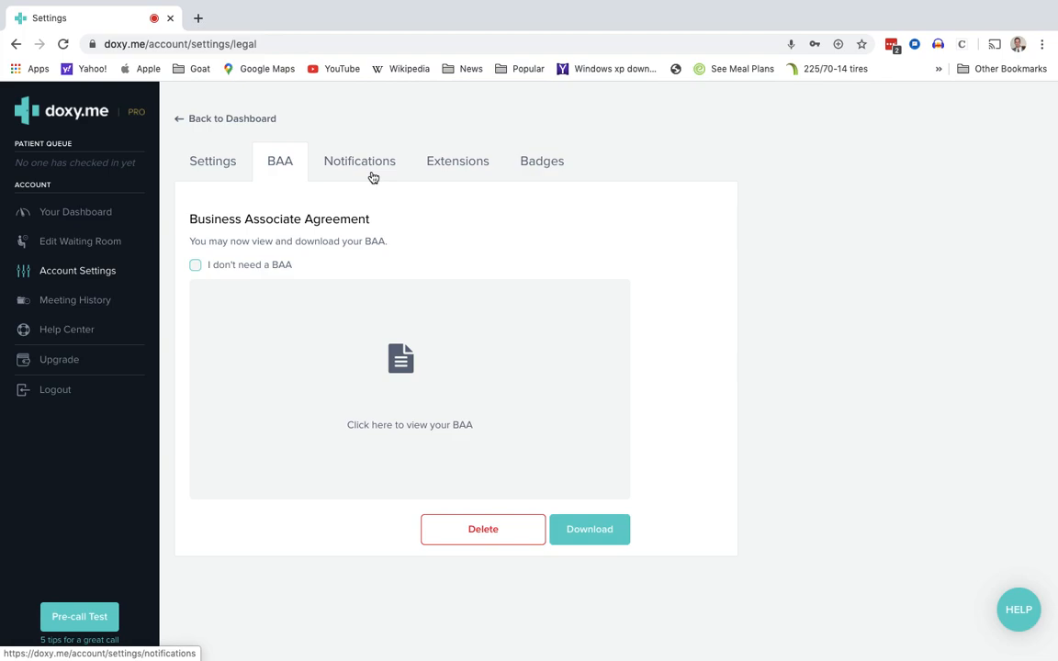
pyautogui.click(360, 161)
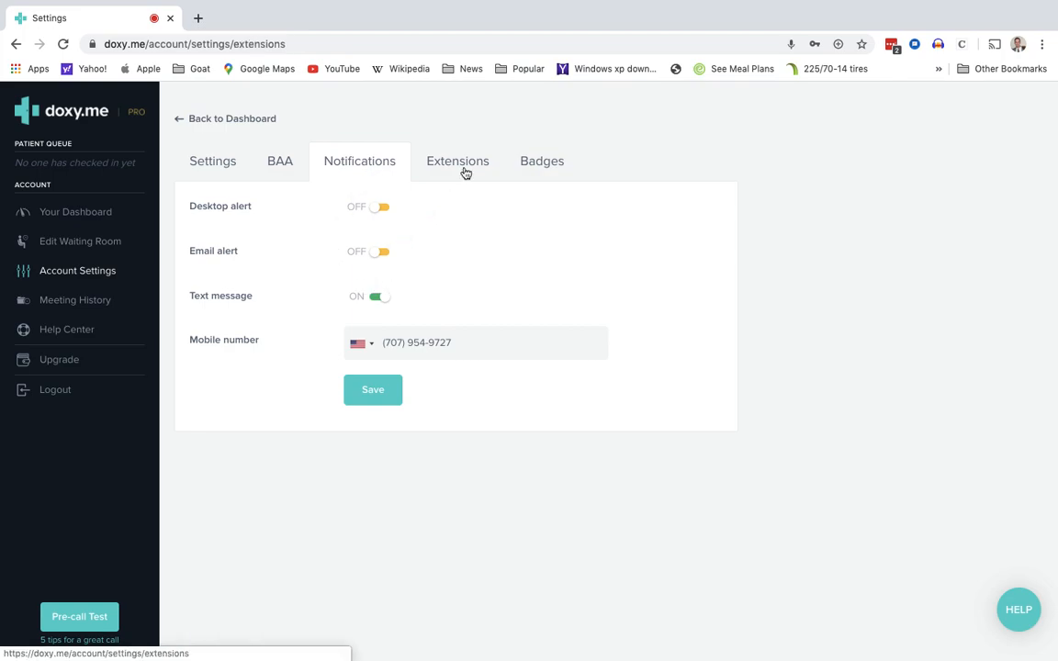
pyautogui.click(458, 161)
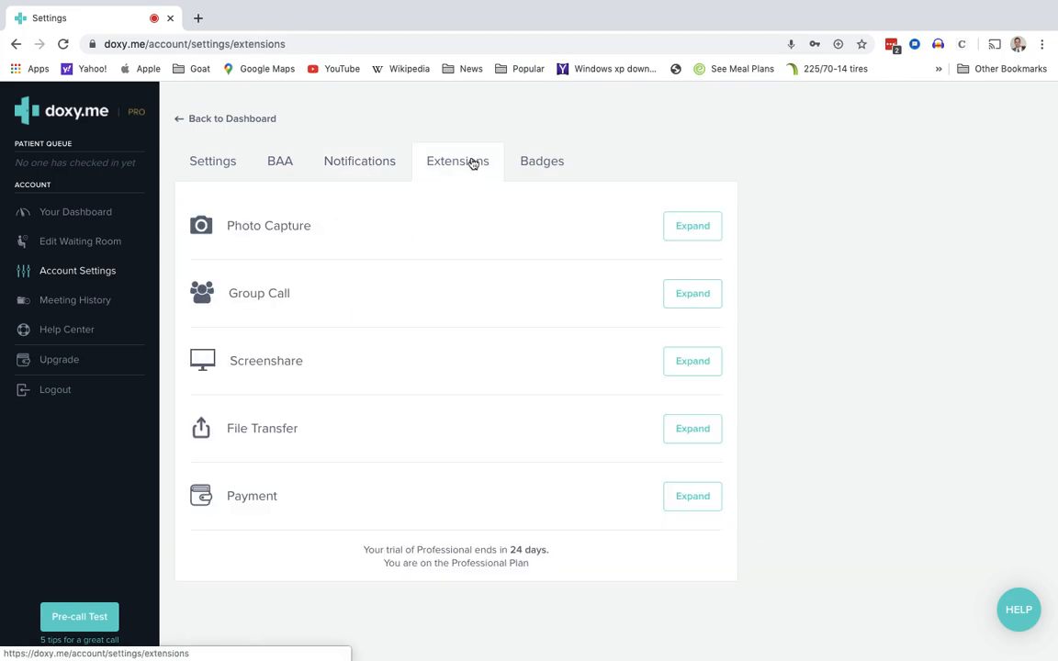
pyautogui.moveTo(528, 156)
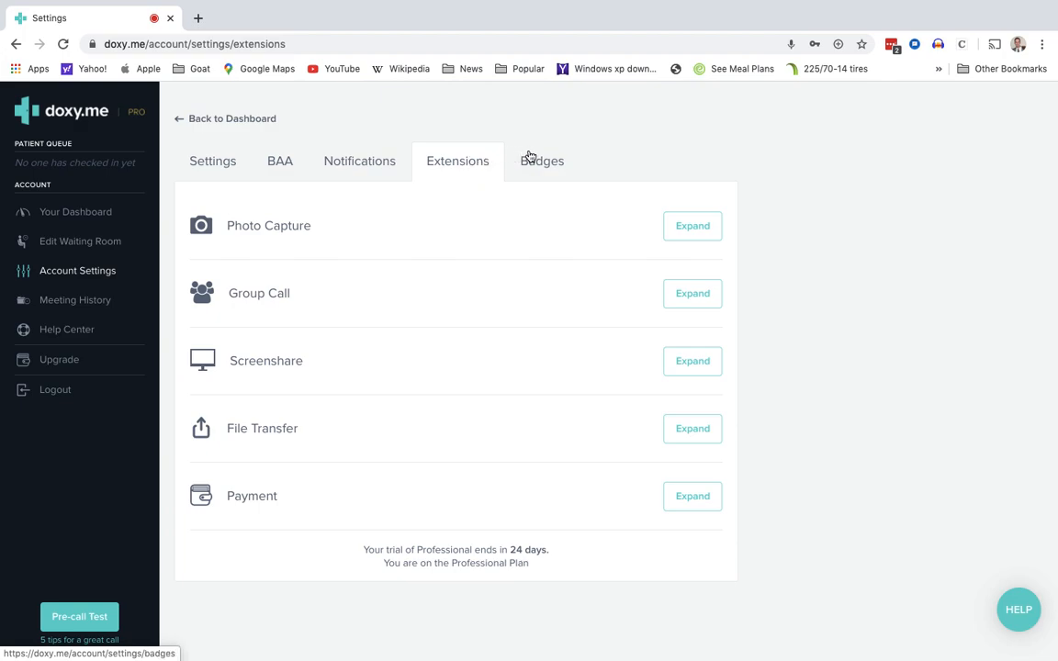
pyautogui.click(542, 161)
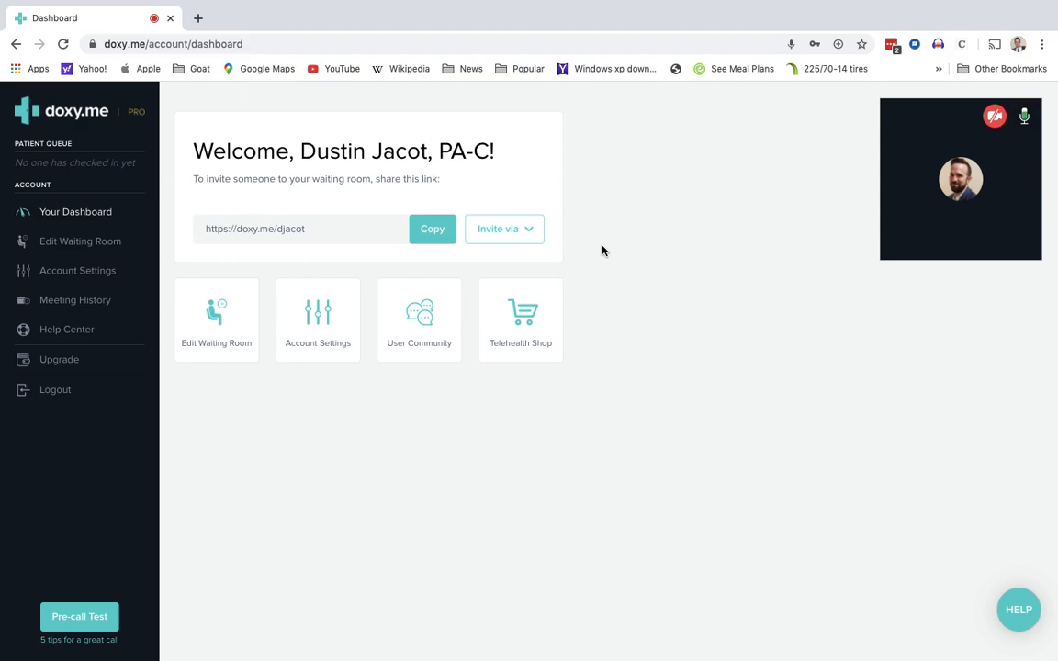
pyautogui.moveTo(574, 172)
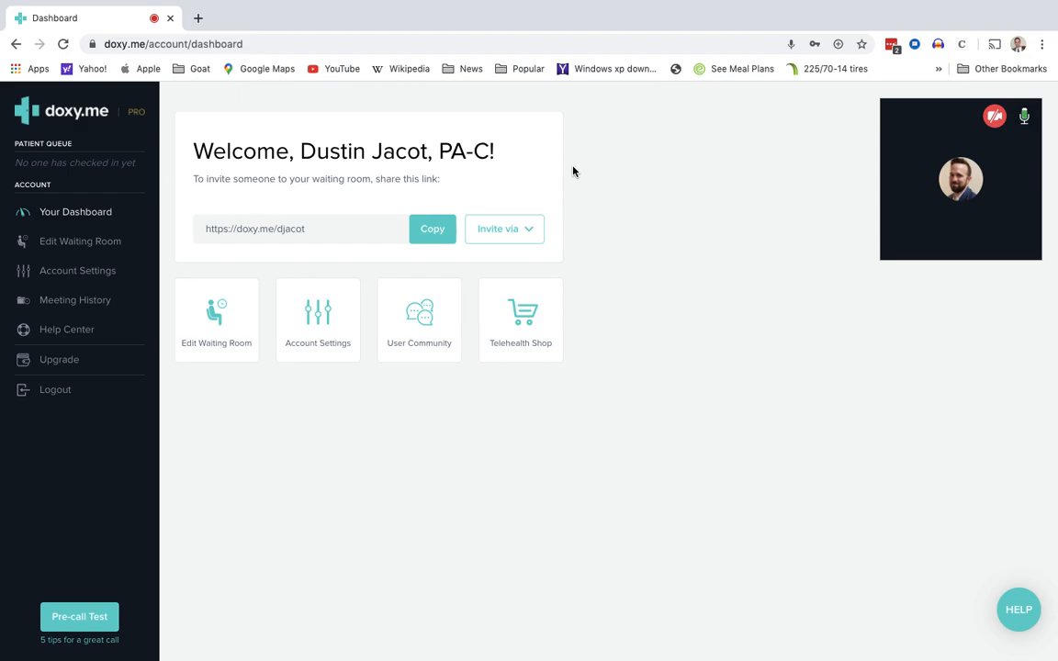
pyautogui.moveTo(505, 227)
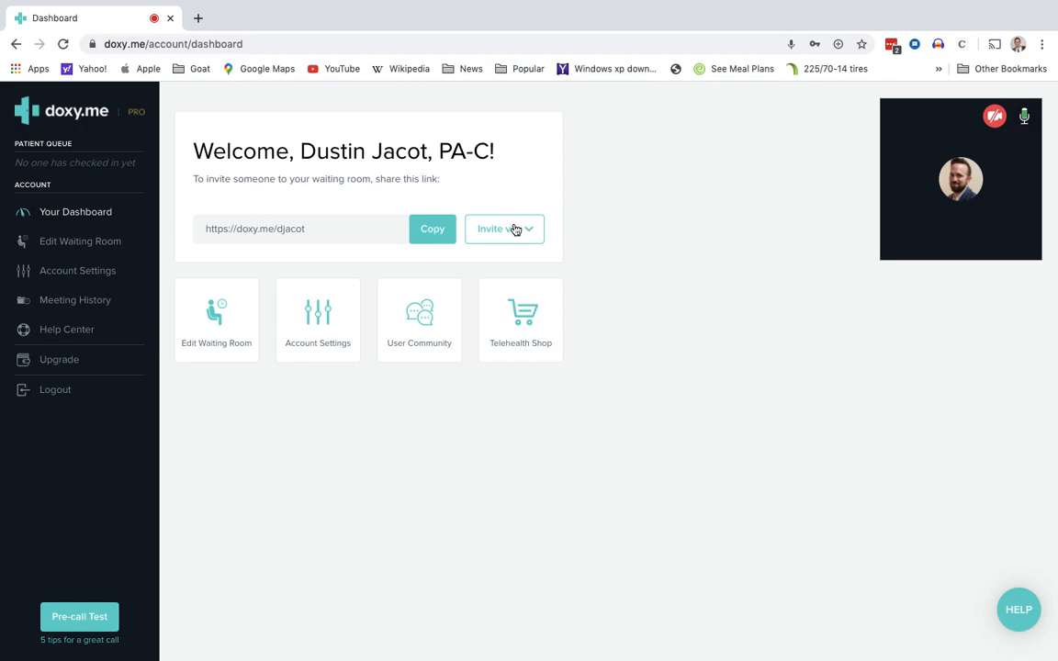
# Choose Text message from the dashboard's Invite via options
pyautogui.click(505, 228)
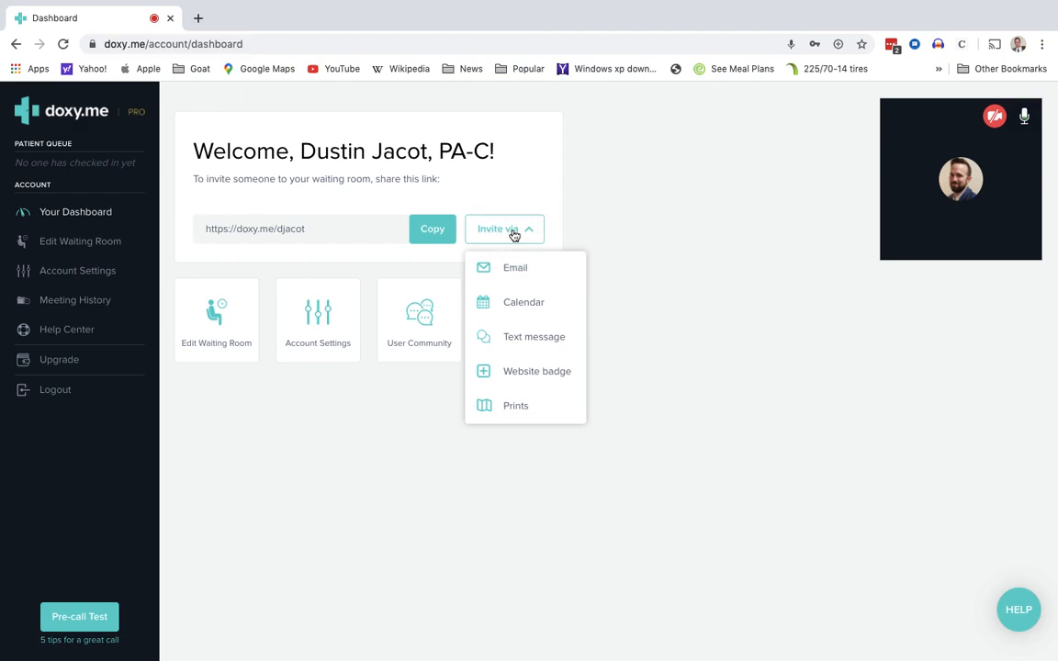
pyautogui.moveTo(507, 234)
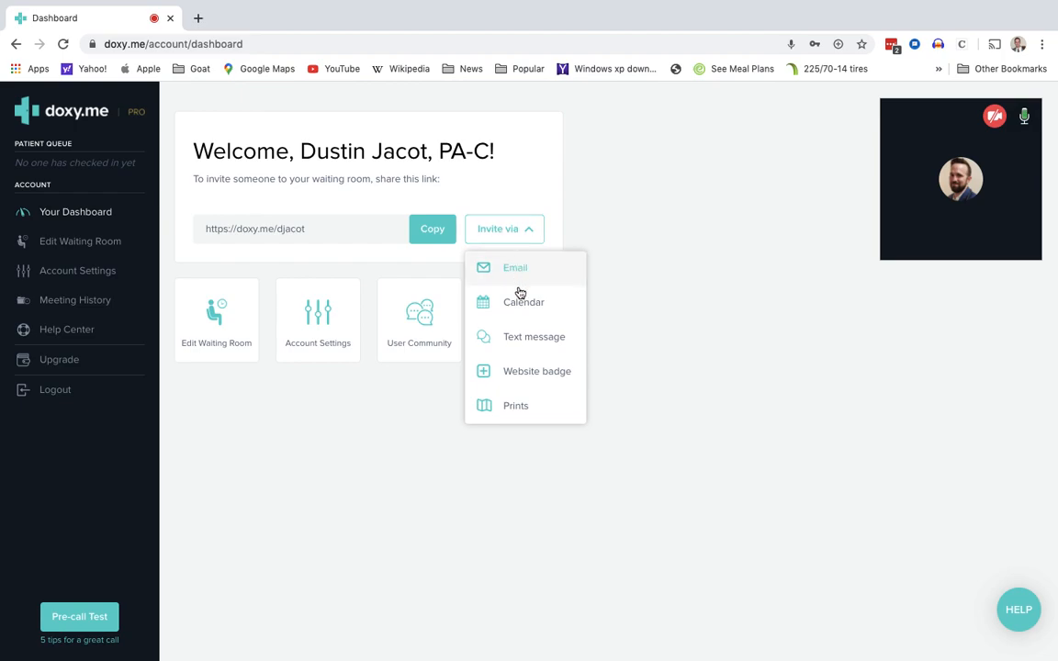
pyautogui.moveTo(534, 337)
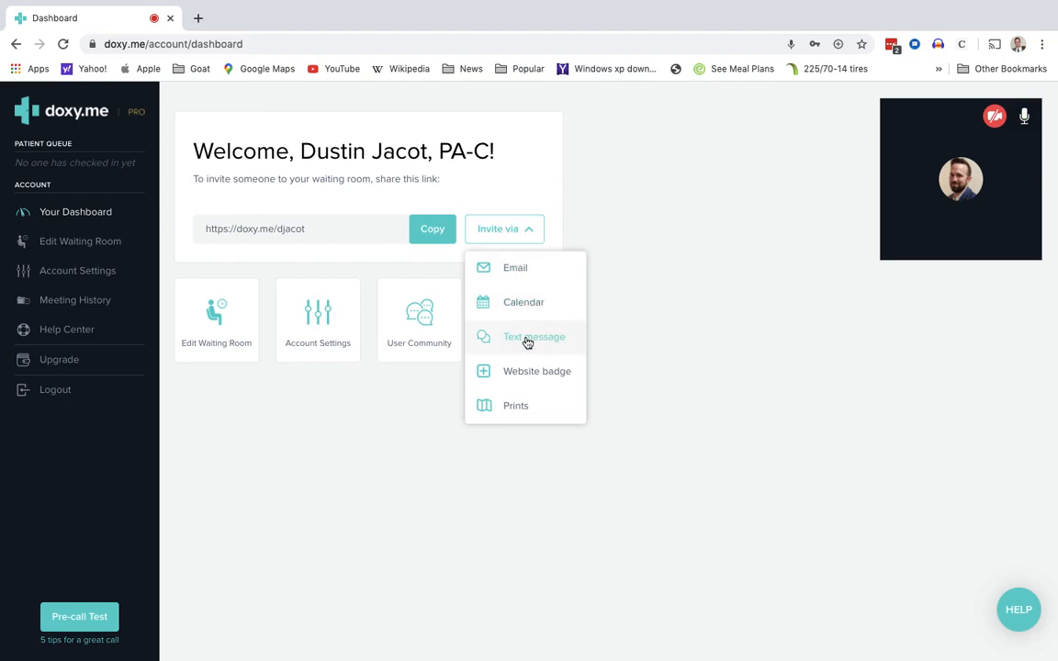
pyautogui.click(504, 229)
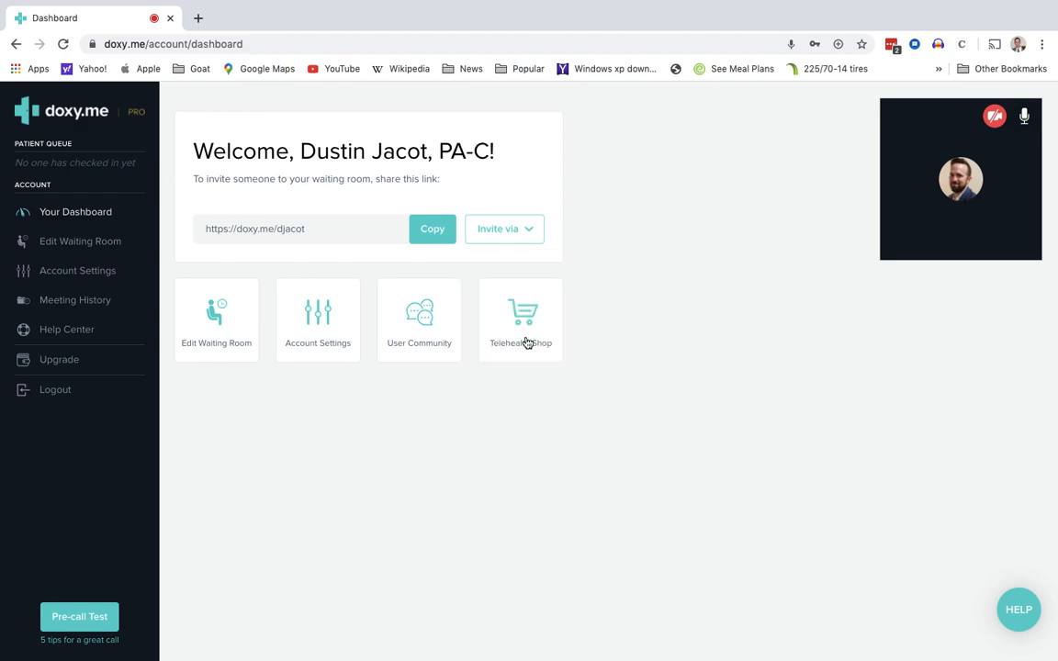
pyautogui.click(505, 229)
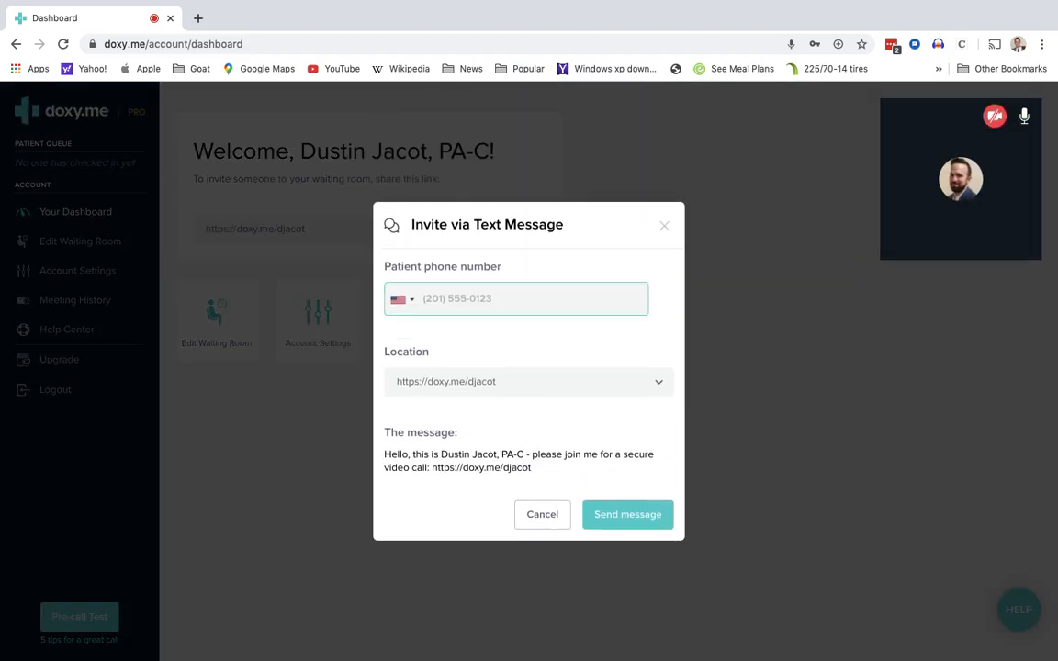
pyautogui.write('555-555-5555')
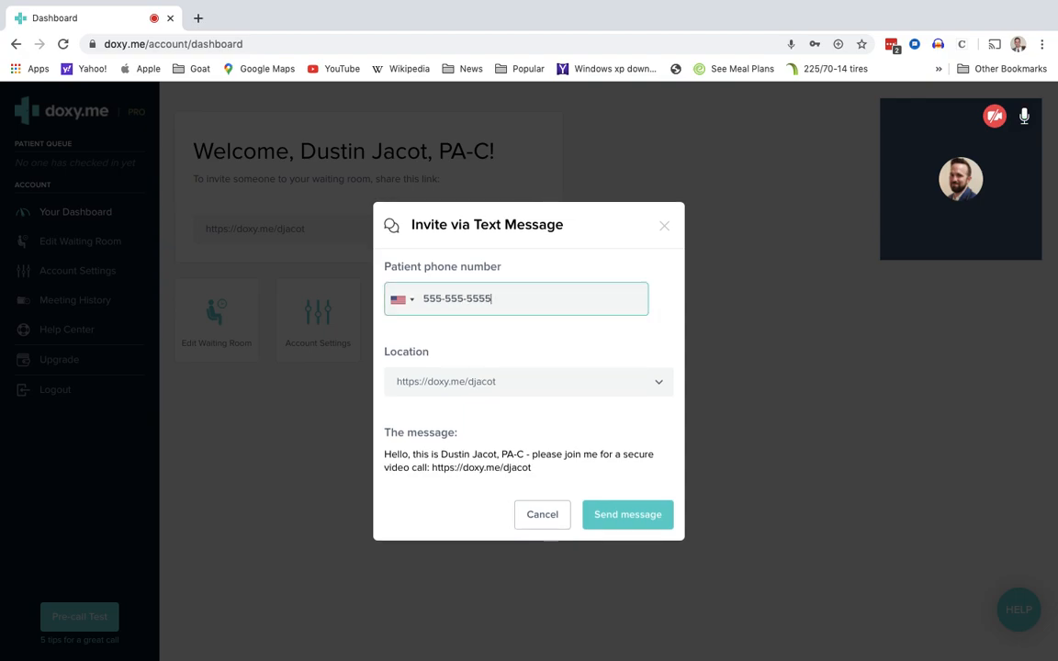
pyautogui.click(627, 514)
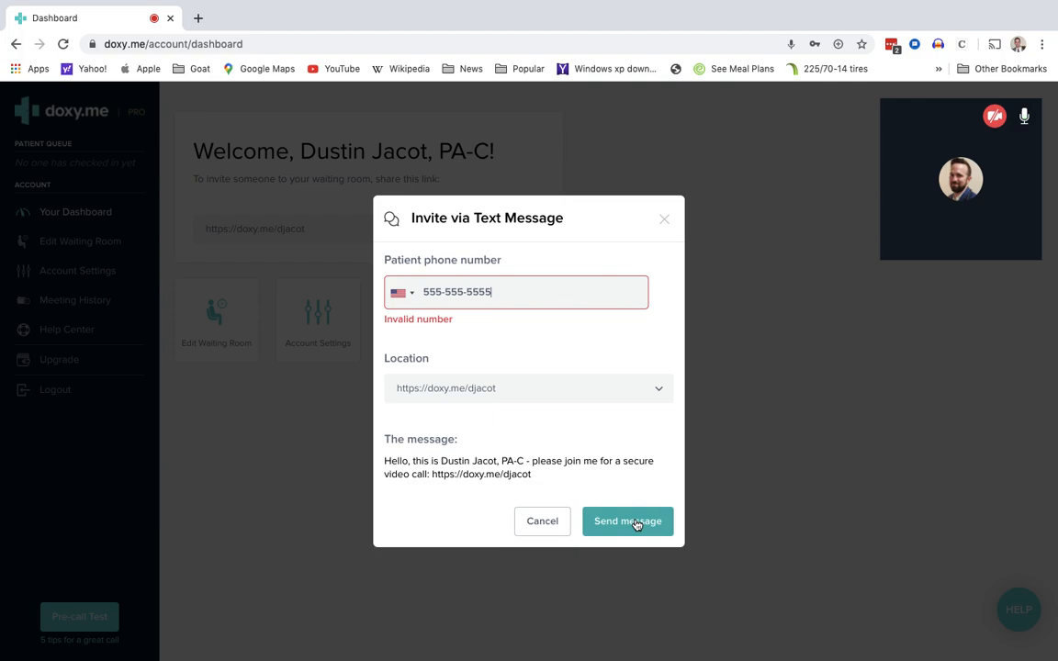
pyautogui.moveTo(666, 224)
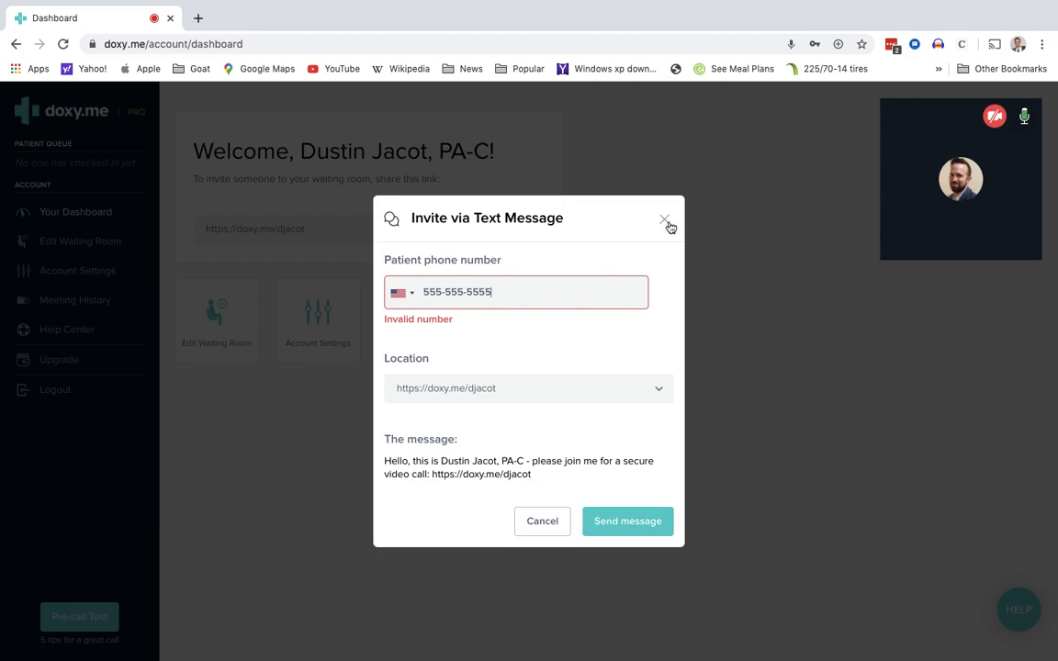
pyautogui.click(665, 220)
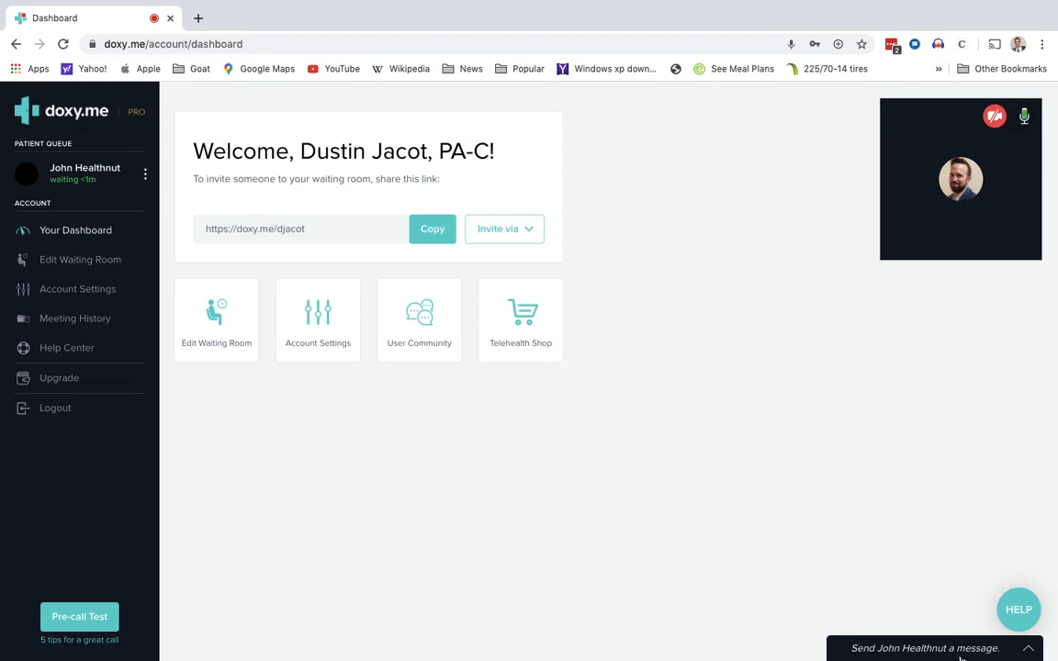
# Message the waiting patient 'Hello John, ... your visit ... running a li...' about the ten-minute delay and send it
pyautogui.click(924, 648)
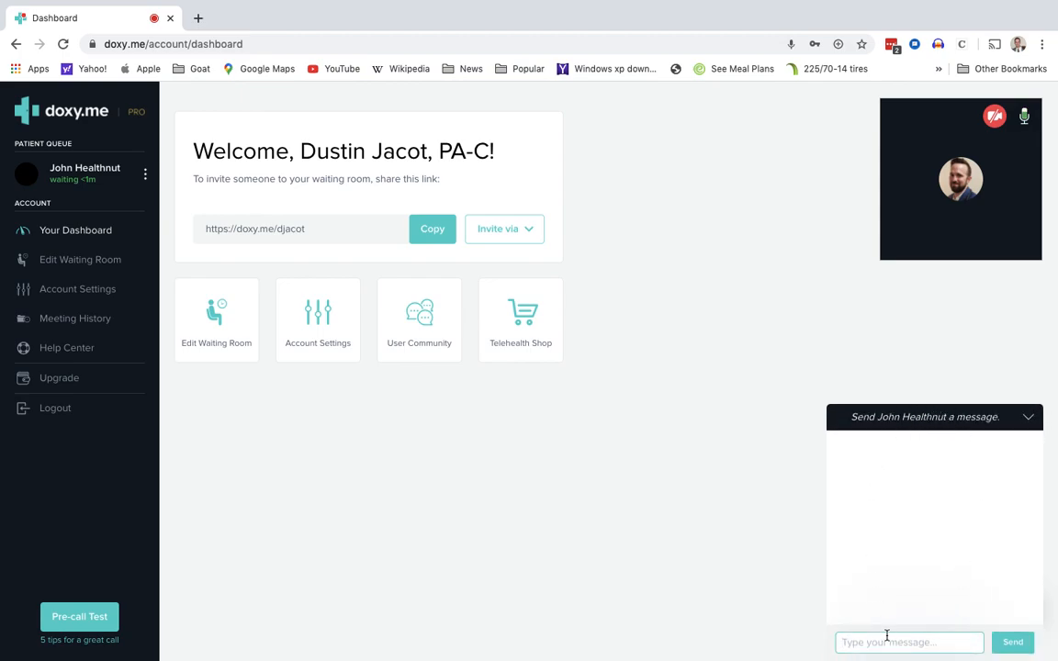
pyautogui.write('h')
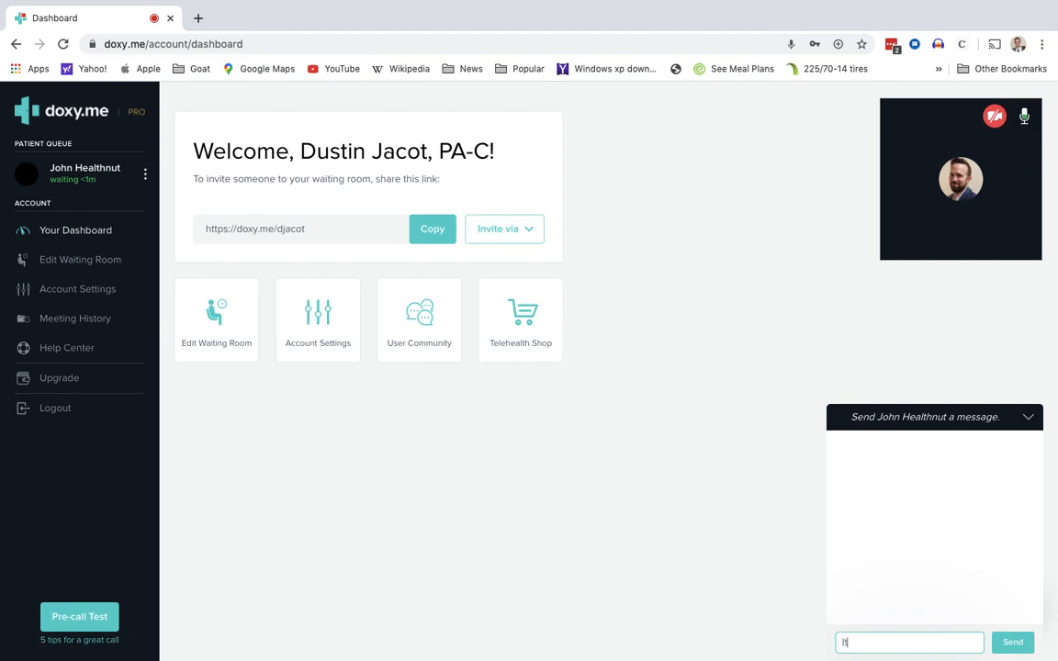
pyautogui.write('Hello John')
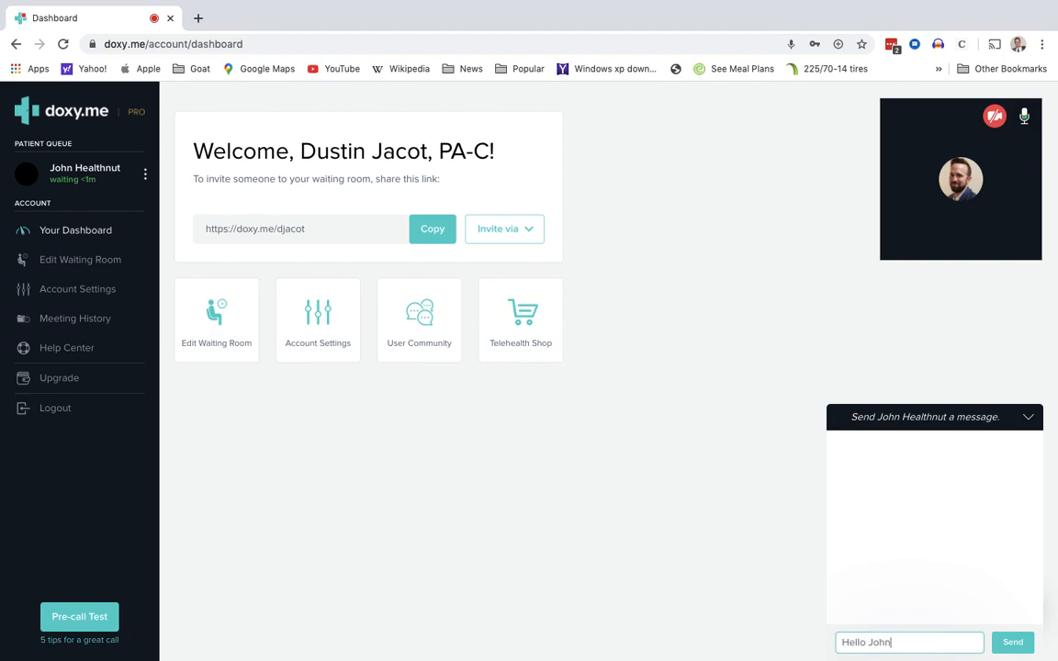
pyautogui.write(', it will be about 10 minutes unti')
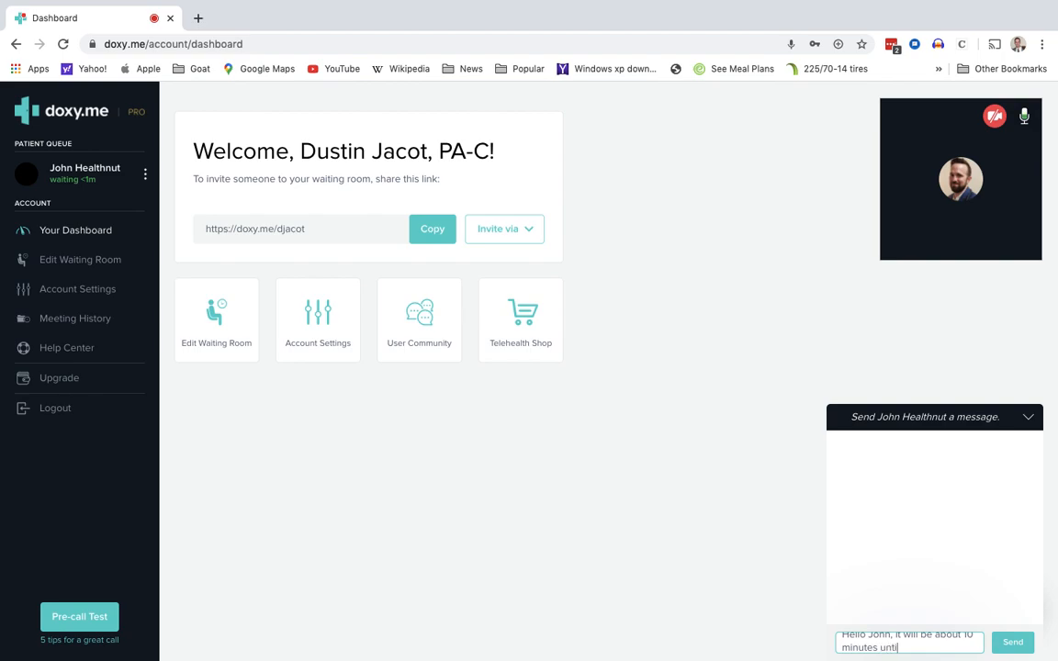
pyautogui.write('your visit, we a')
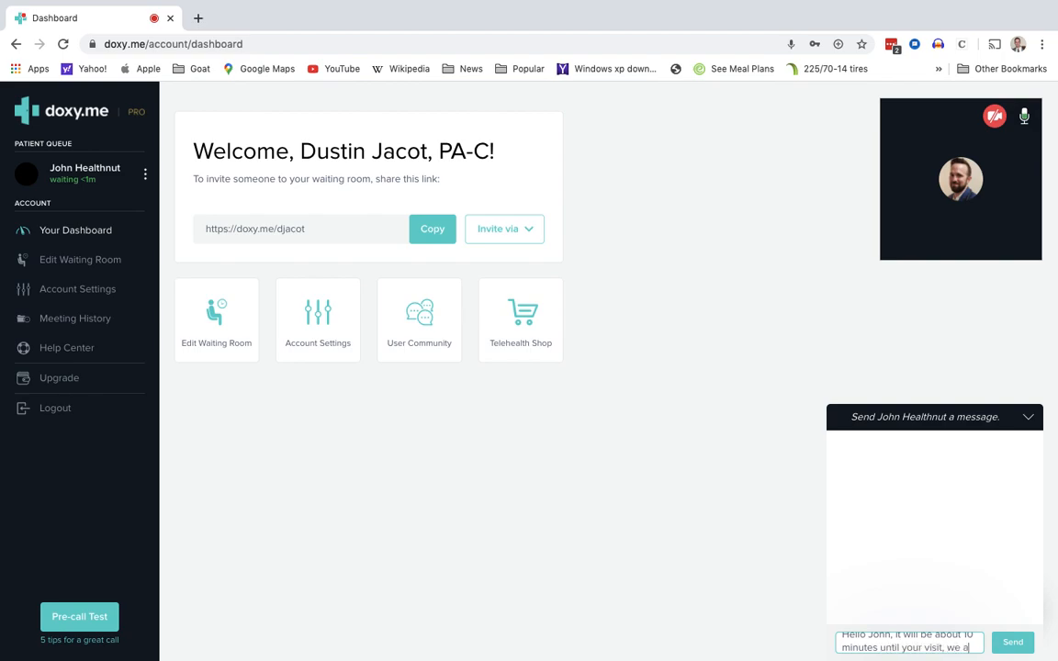
pyautogui.write('running a little behind.')
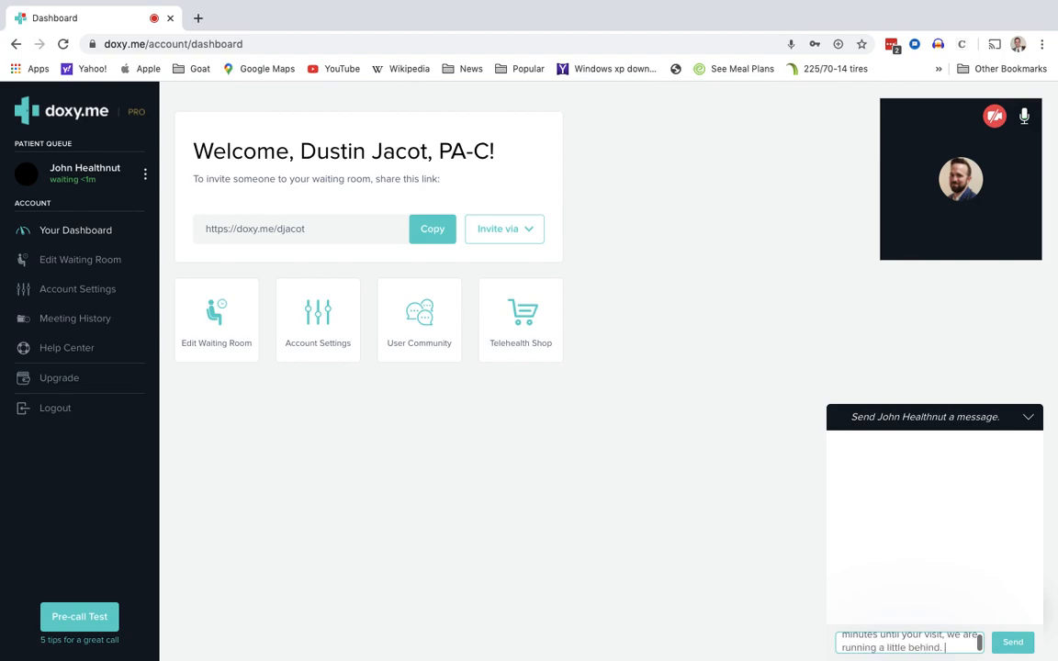
pyautogui.click(1012, 642)
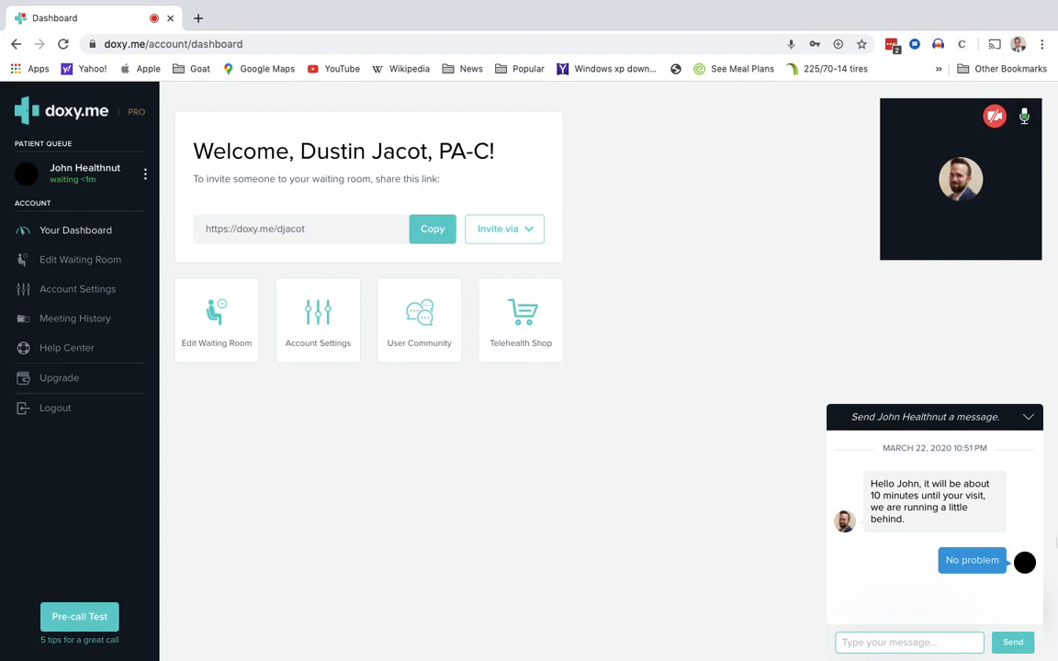
pyautogui.moveTo(884, 402)
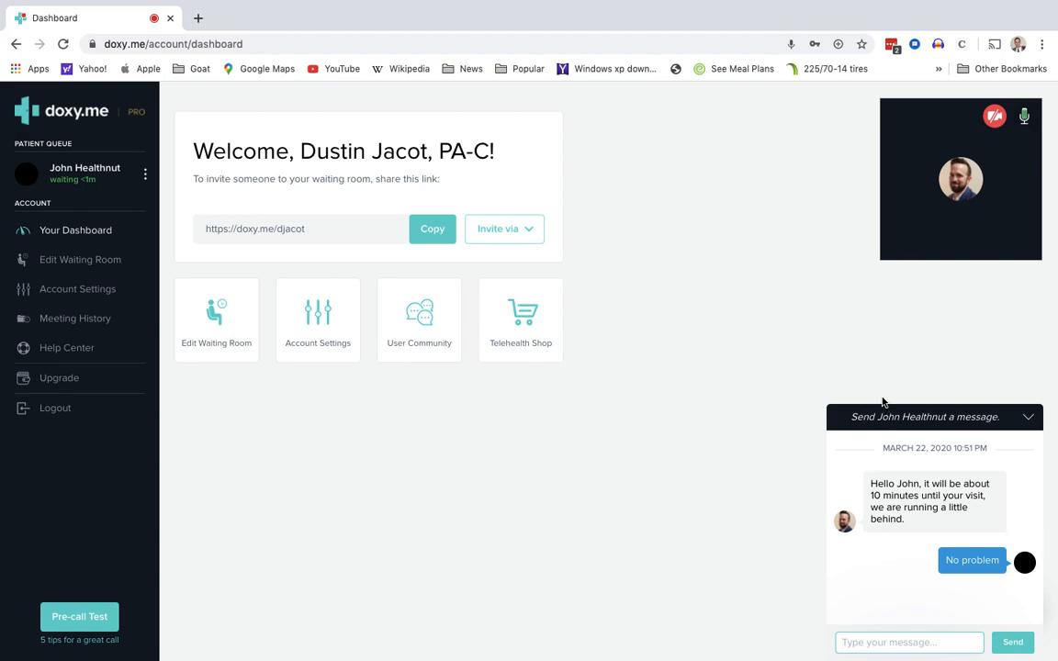
# Collapse the chat after the patient replies 'No problem'
pyautogui.click(1029, 416)
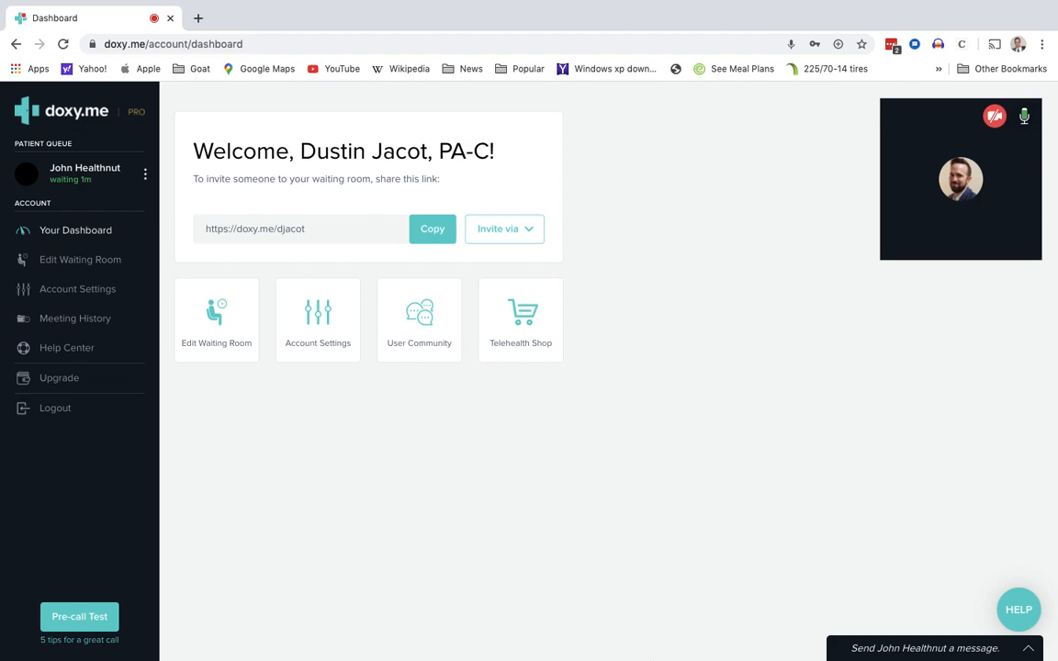
pyautogui.moveTo(750, 409)
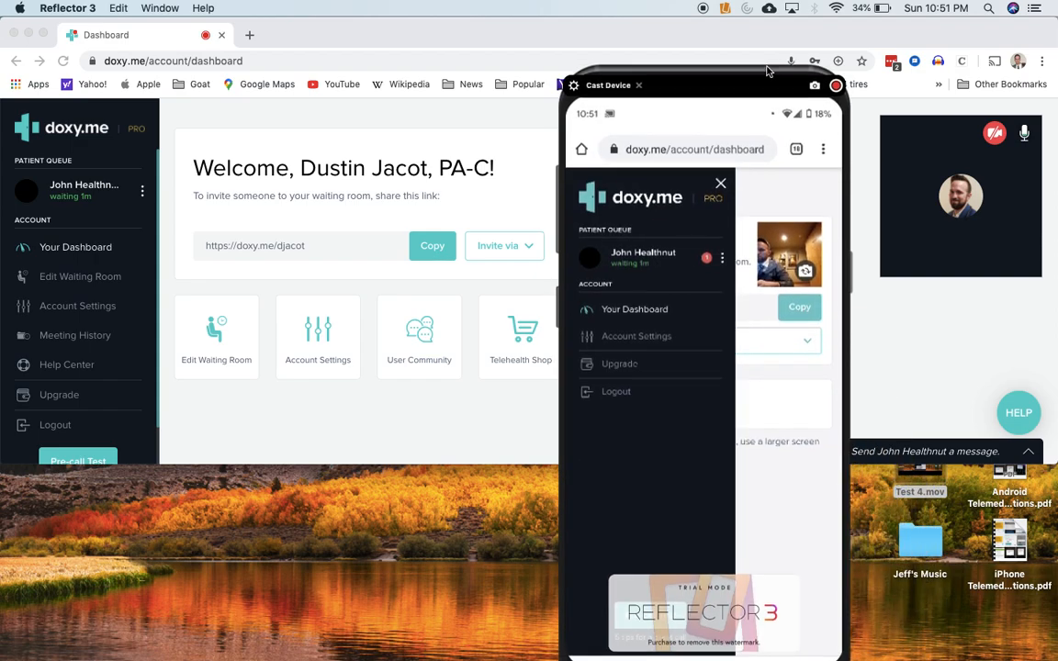
# Move the mirrored phone beside the desktop icons and close the patient queue menu
pyautogui.moveTo(768, 76); pyautogui.dragTo(768, 45)
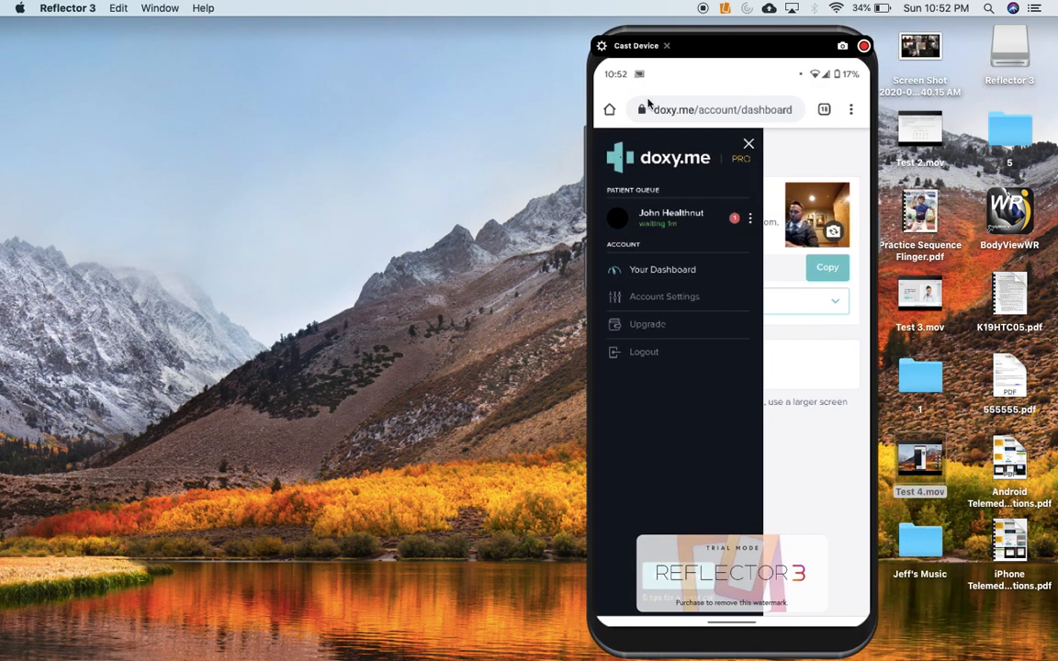
pyautogui.moveTo(733, 233)
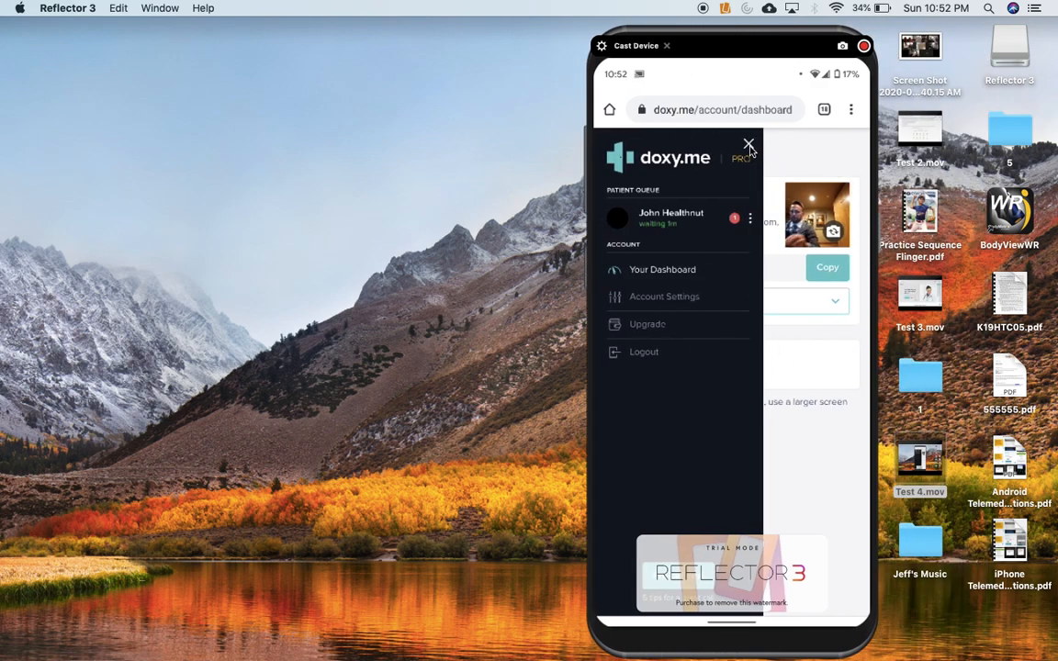
pyautogui.click(750, 146)
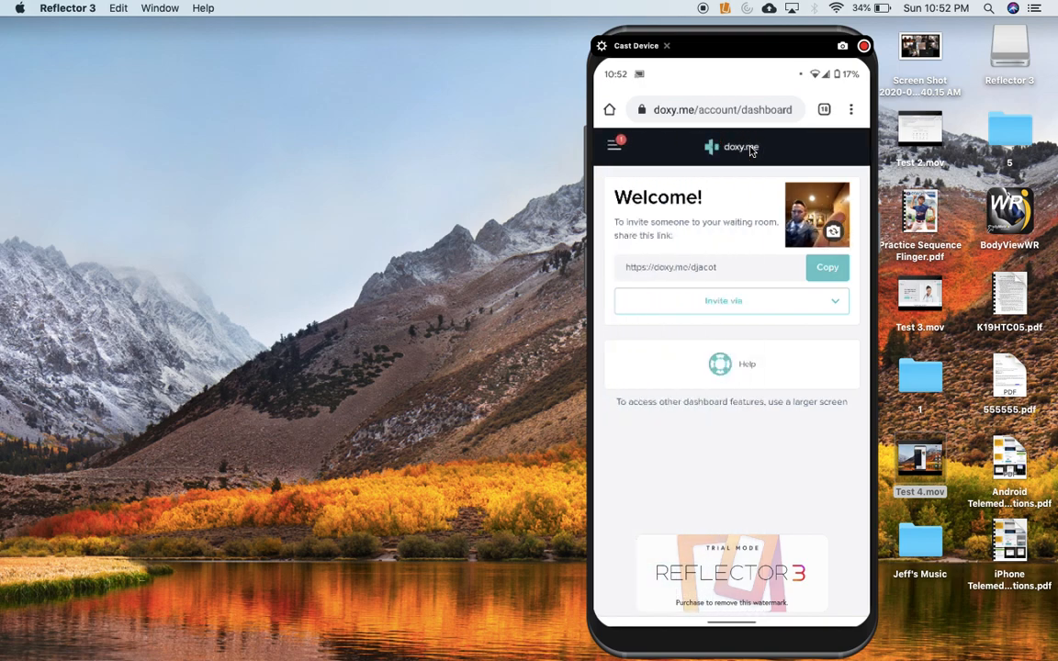
pyautogui.moveTo(844, 311)
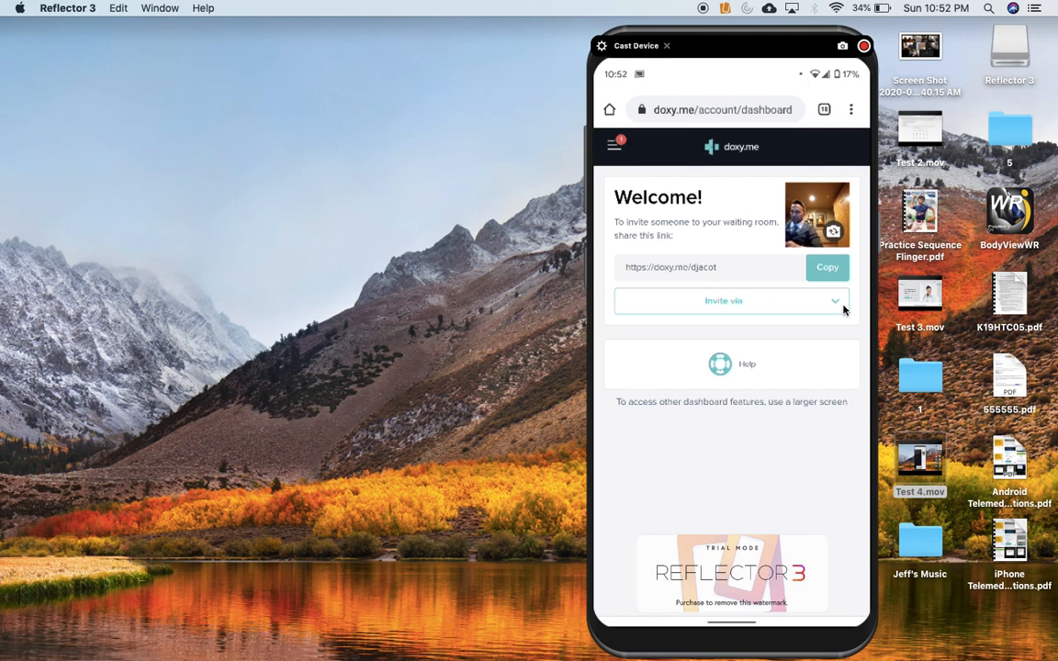
# Preview the 'Invite via' options on the mobile dashboard, then reopen the patient queue menu
pyautogui.click(730, 301)
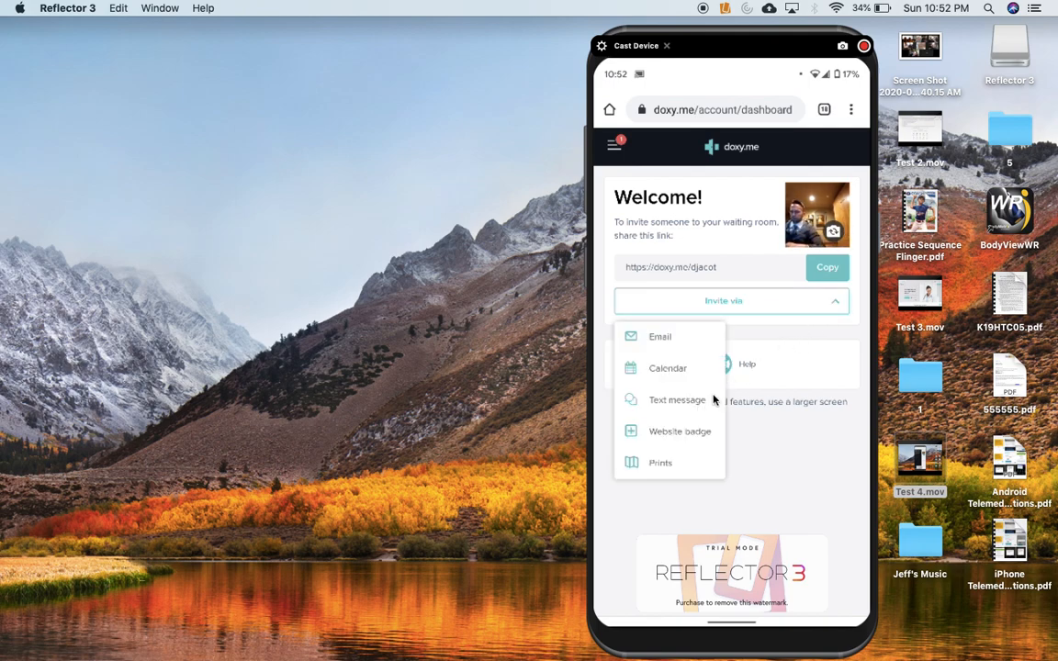
pyautogui.click(723, 300)
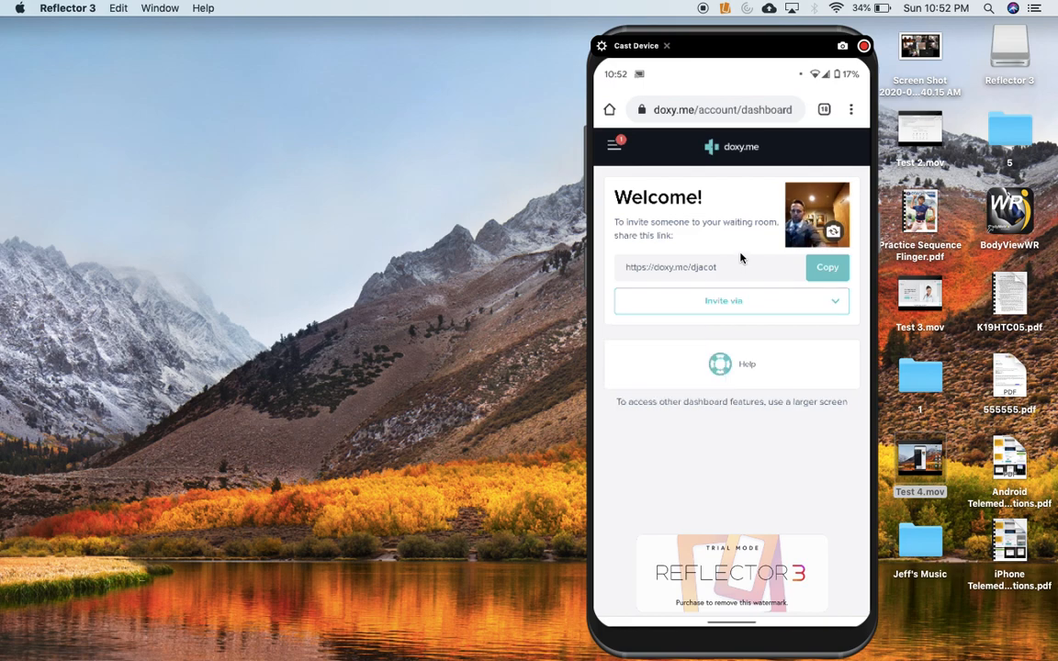
pyautogui.click(614, 145)
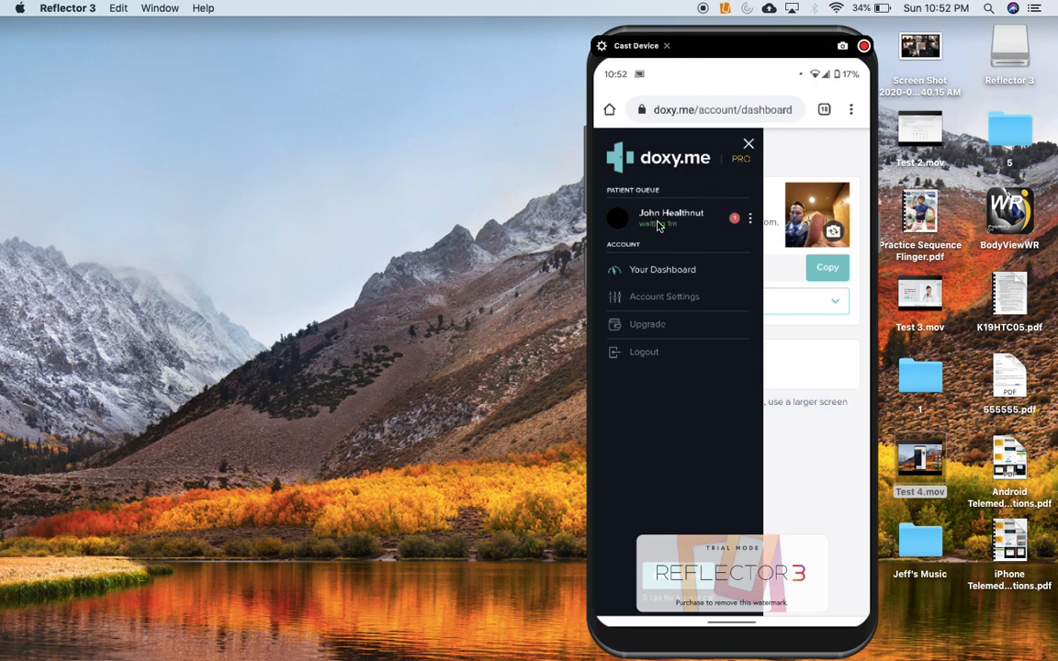
# Start a video call with the waiting patient from the Patient Queue, retrying once after it closes
pyautogui.click(670, 218)
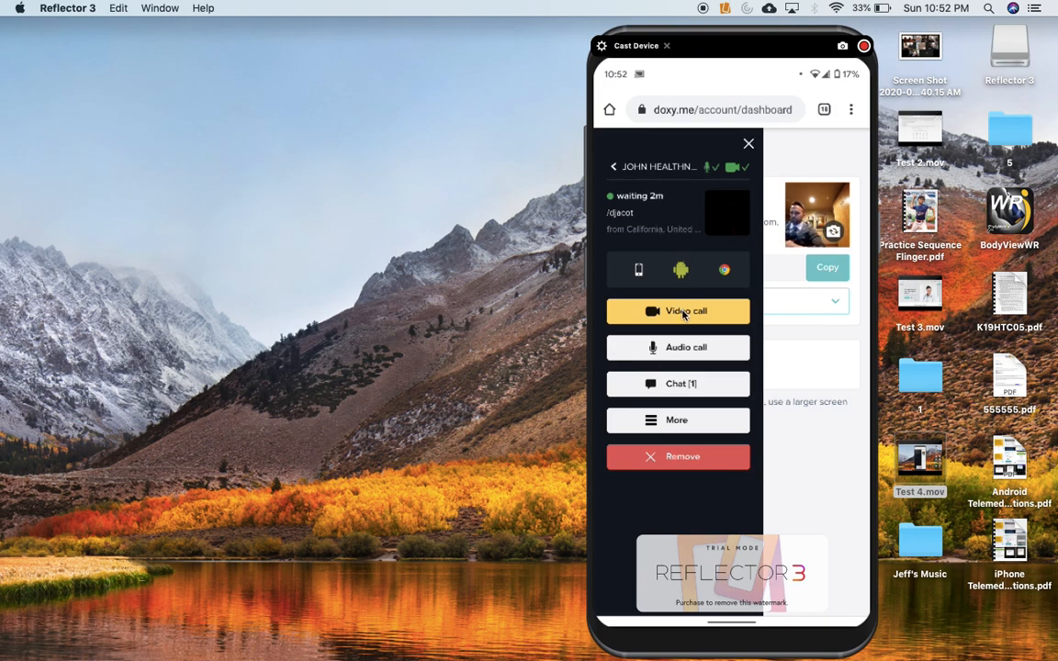
pyautogui.click(678, 311)
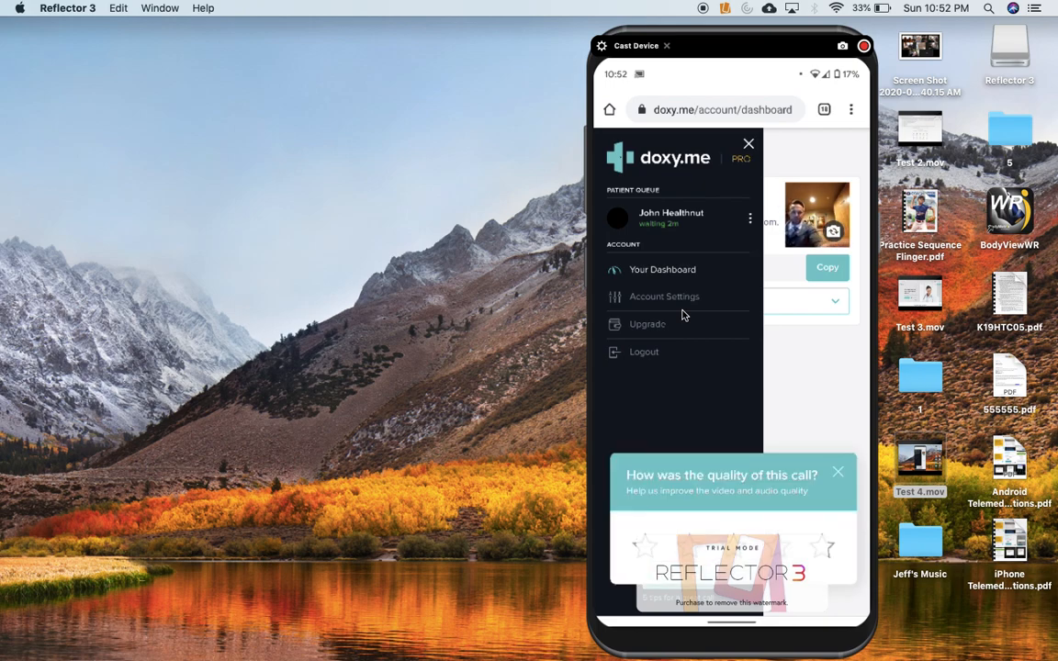
pyautogui.click(671, 218)
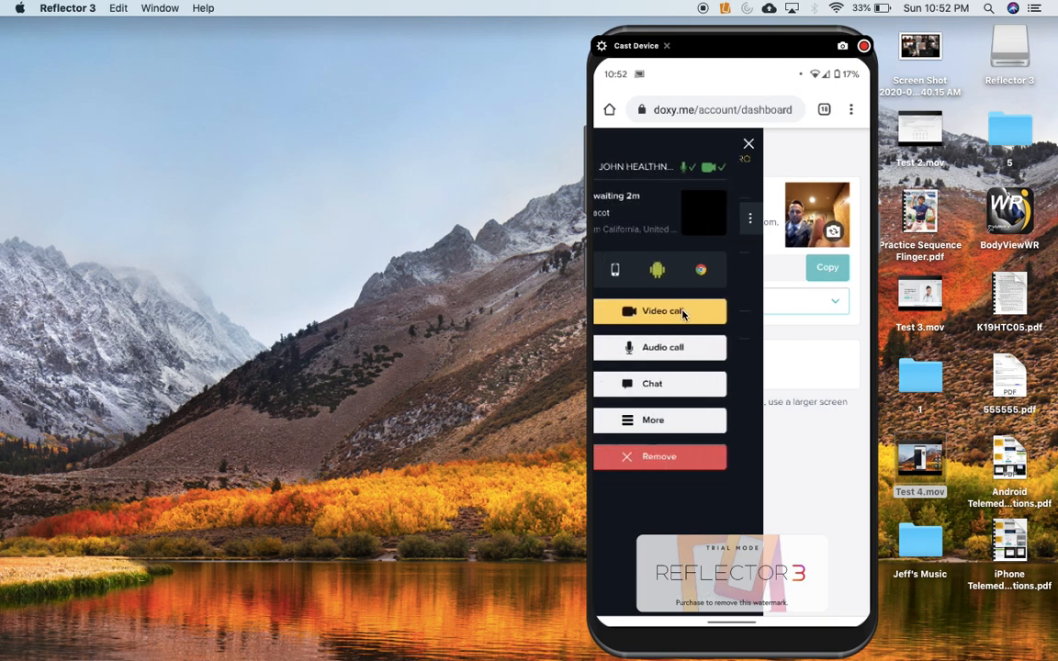
pyautogui.click(660, 311)
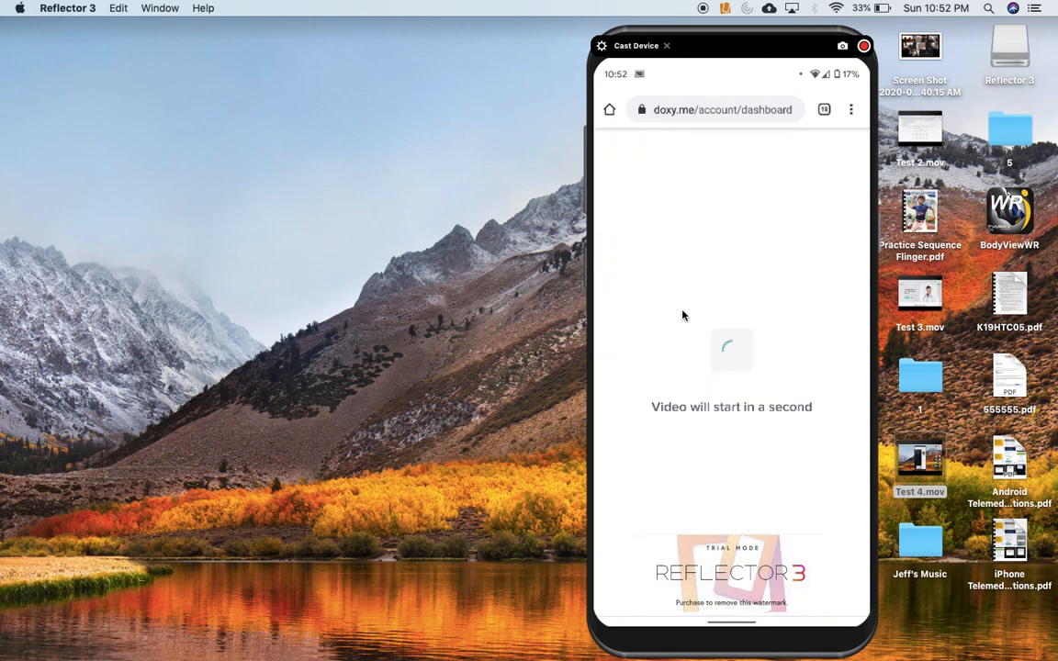